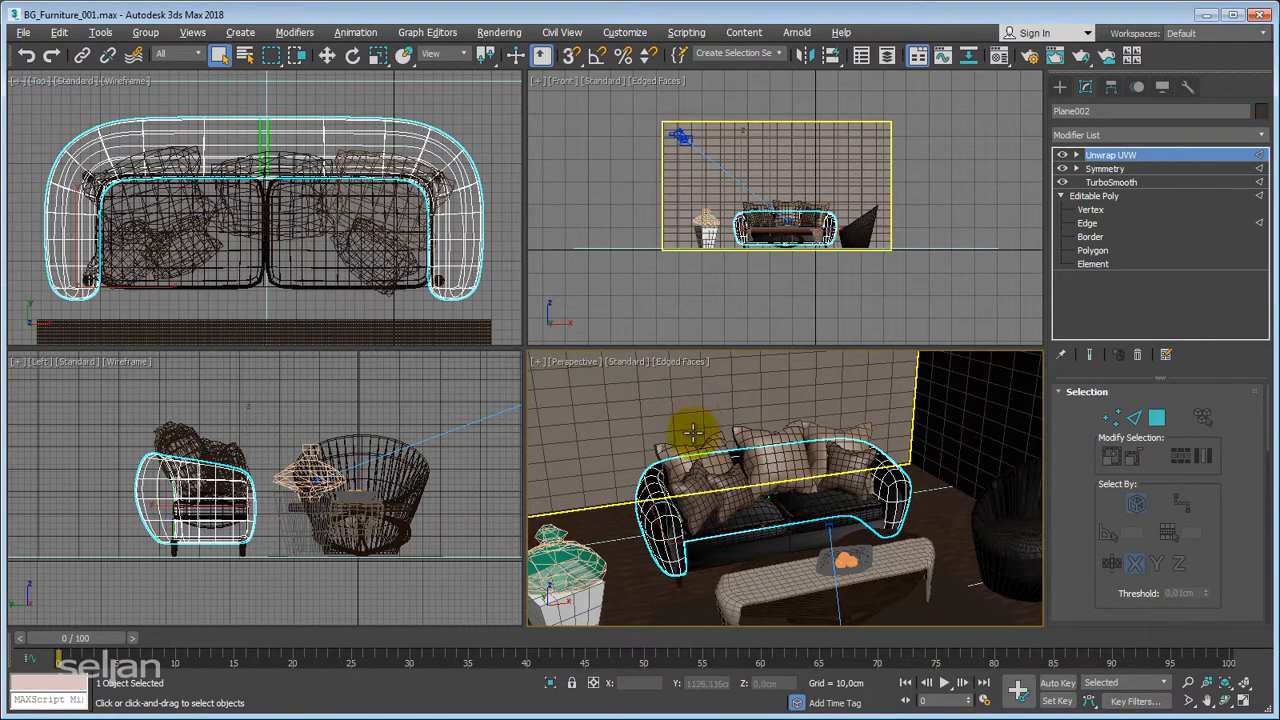
- Maximize the Perspective viewport and isolate the sofa backrest in it
{"action": "left_click", "coordinate": [775, 455]}
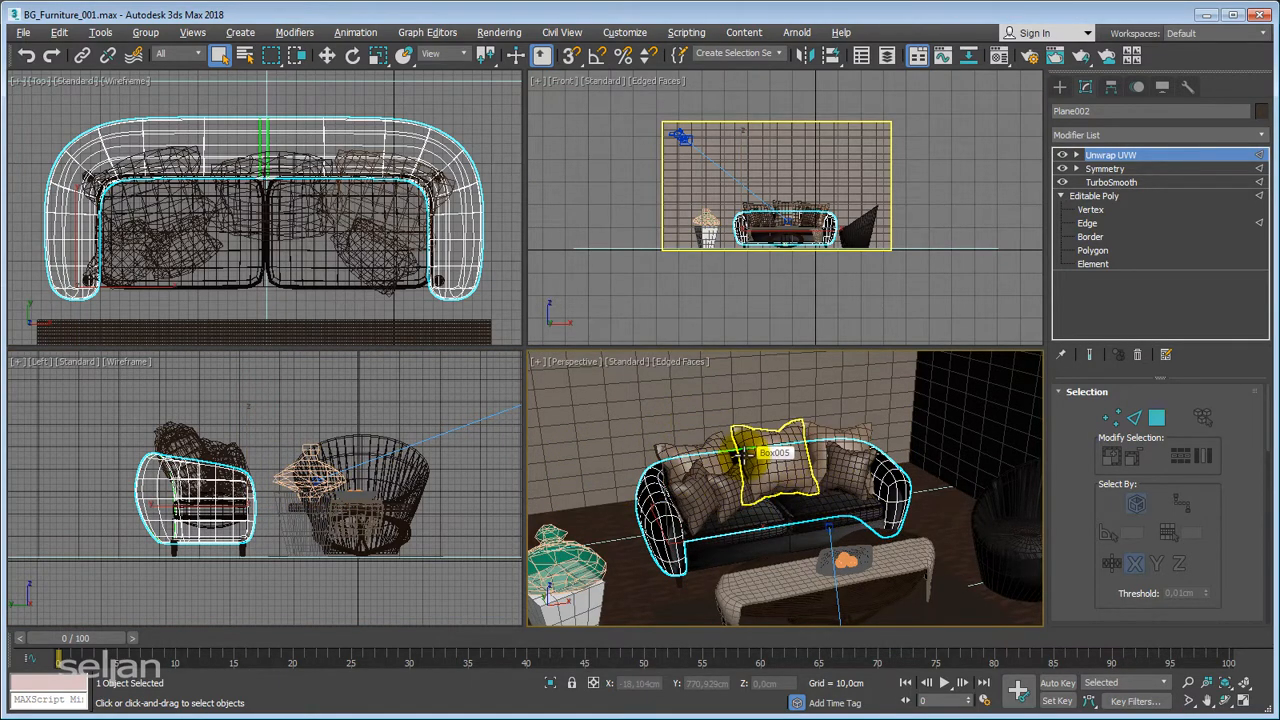
{"action": "key", "text": "Alt+w"}
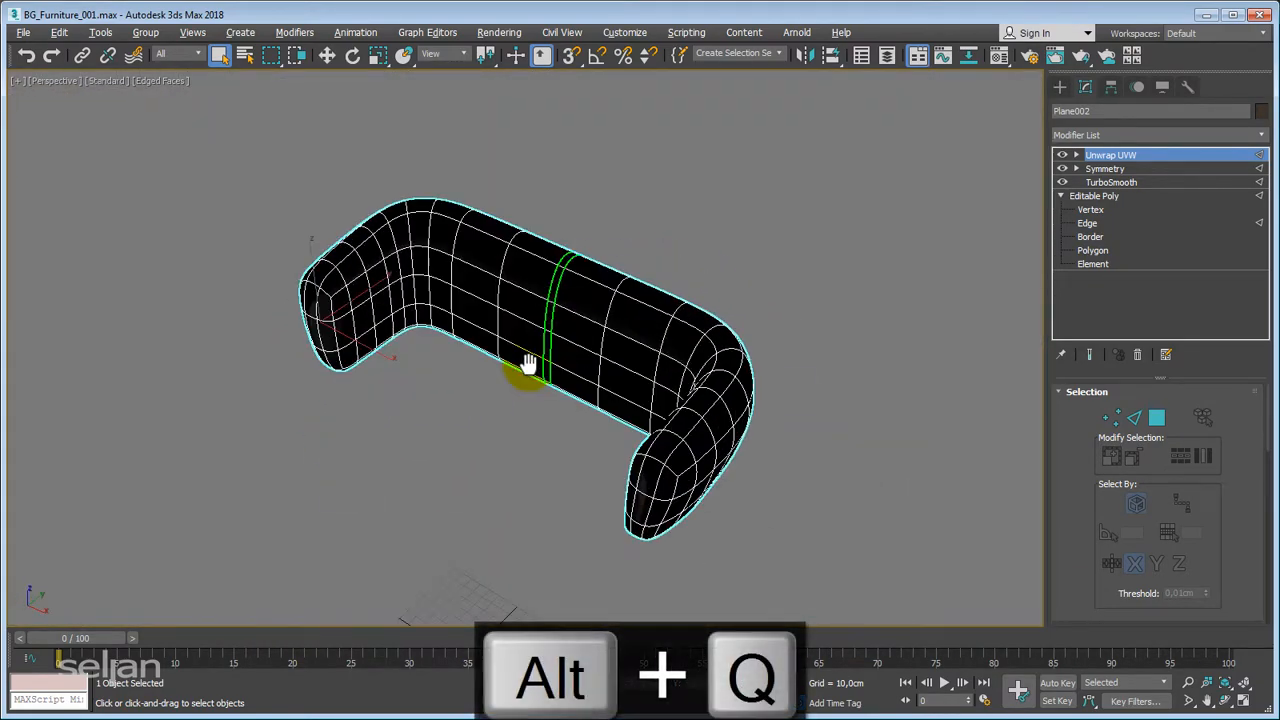
{"action": "key", "text": "F4"}
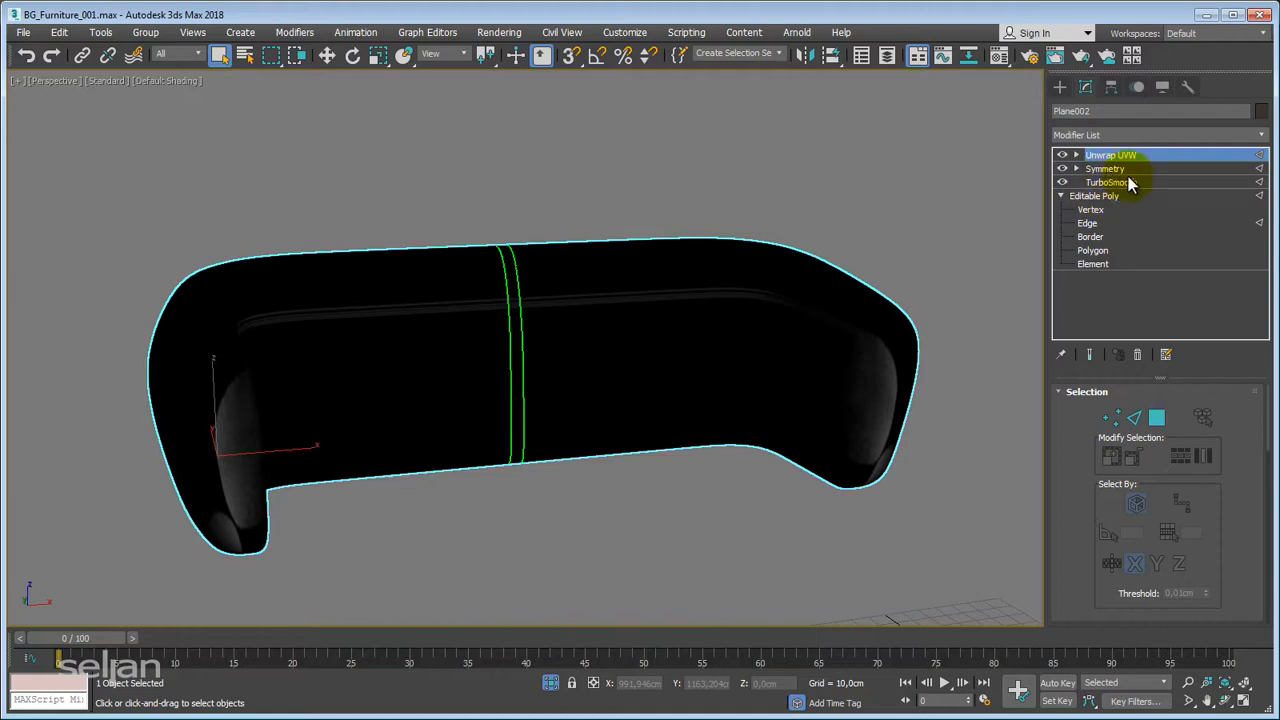
- Review the TurboSmooth modifier and the base Editable Poly level in the stack
{"action": "left_click", "coordinate": [1113, 182]}
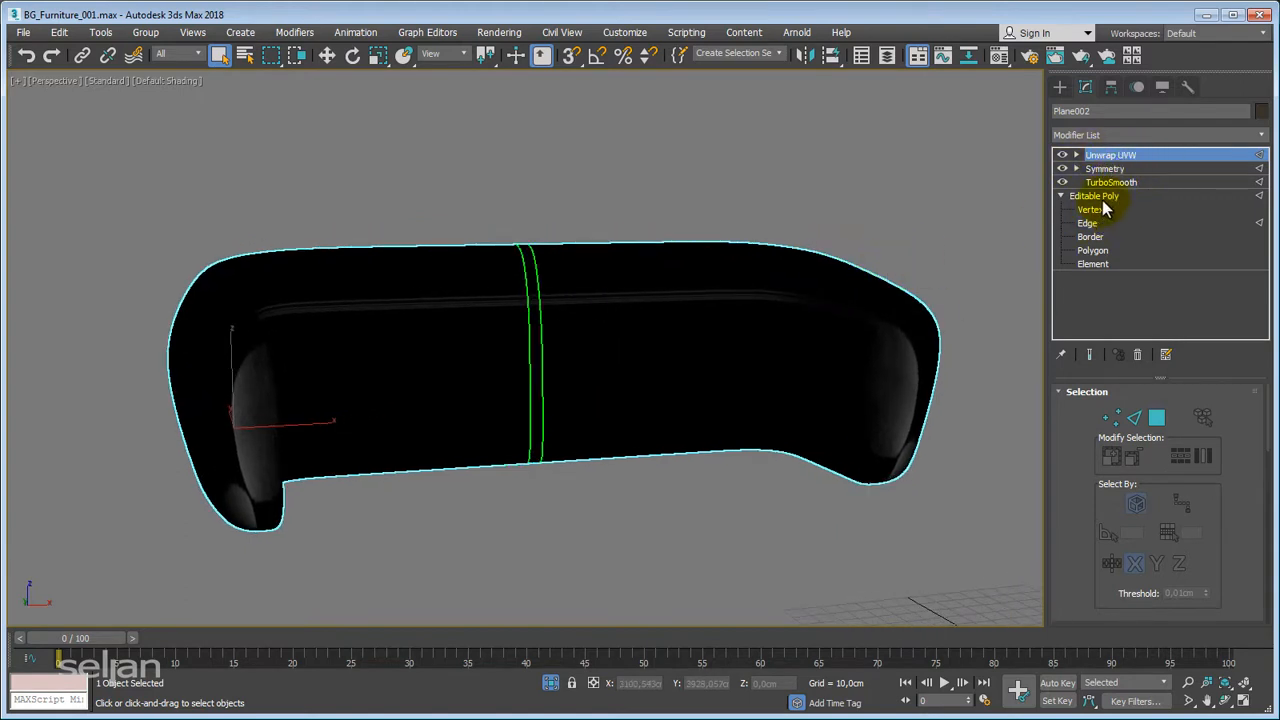
{"action": "left_click", "coordinate": [1089, 209]}
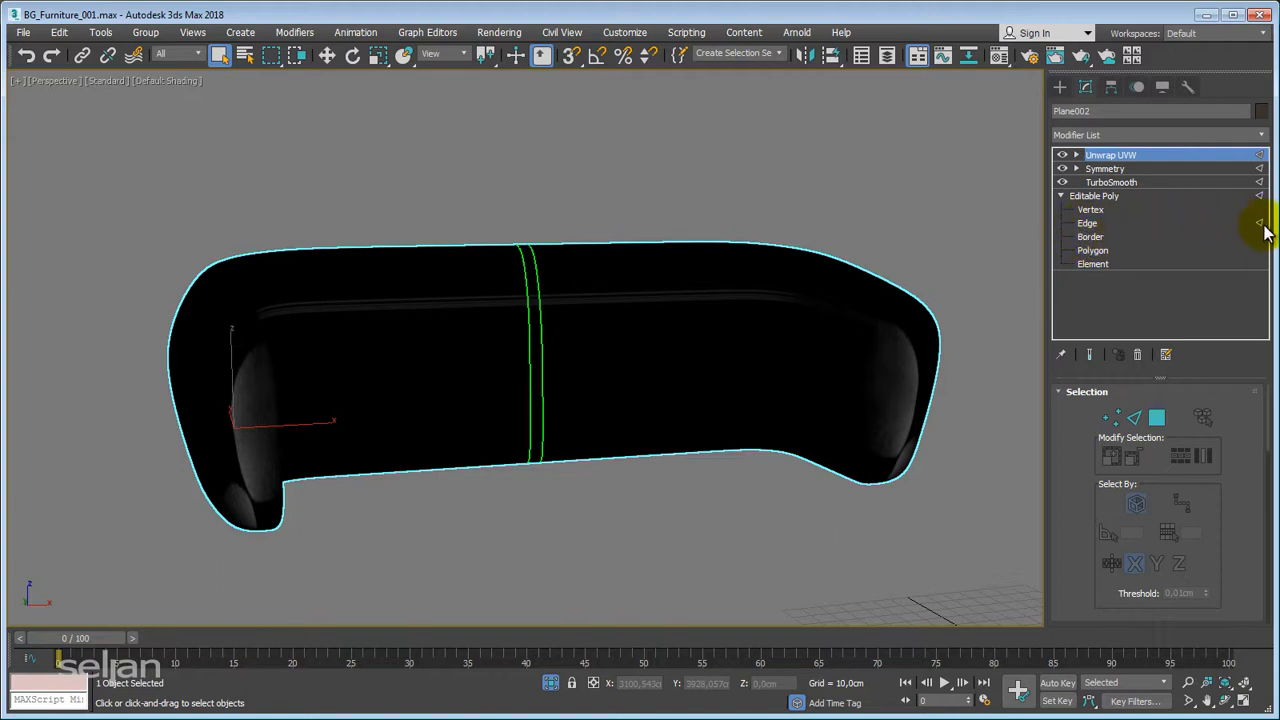
{"action": "mouse_move", "coordinate": [1262, 228]}
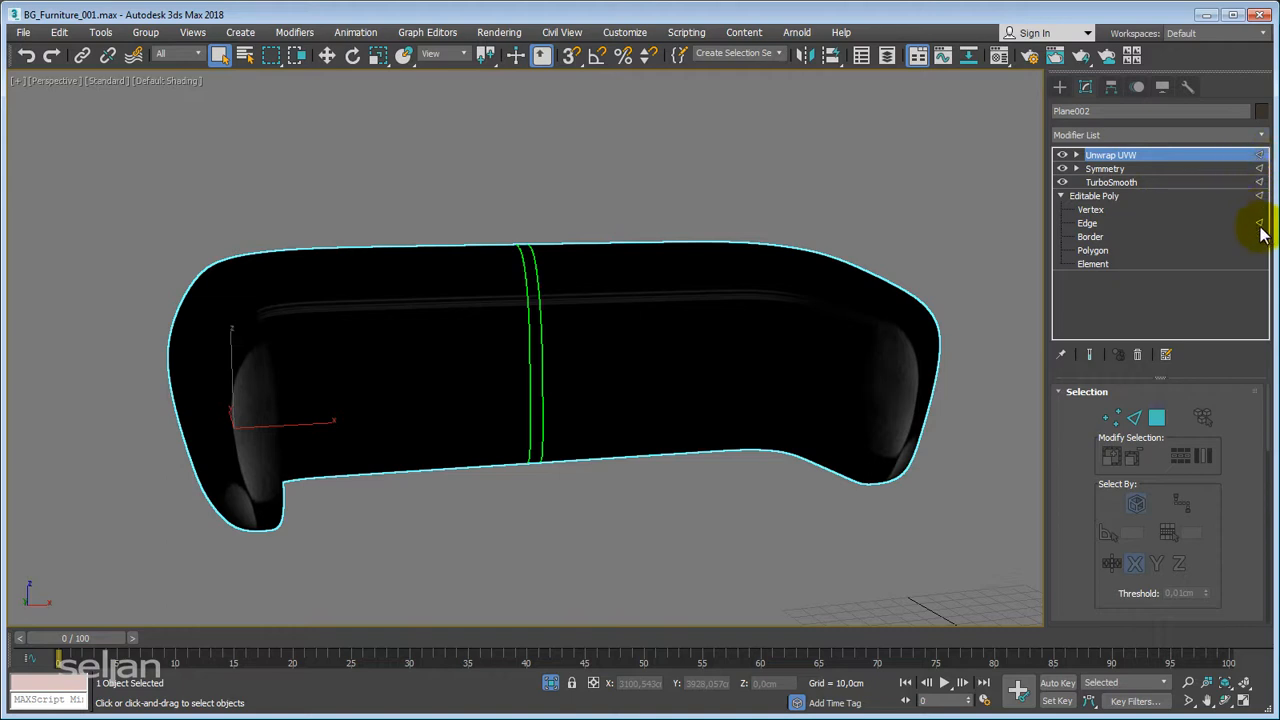
{"action": "mouse_move", "coordinate": [1256, 197]}
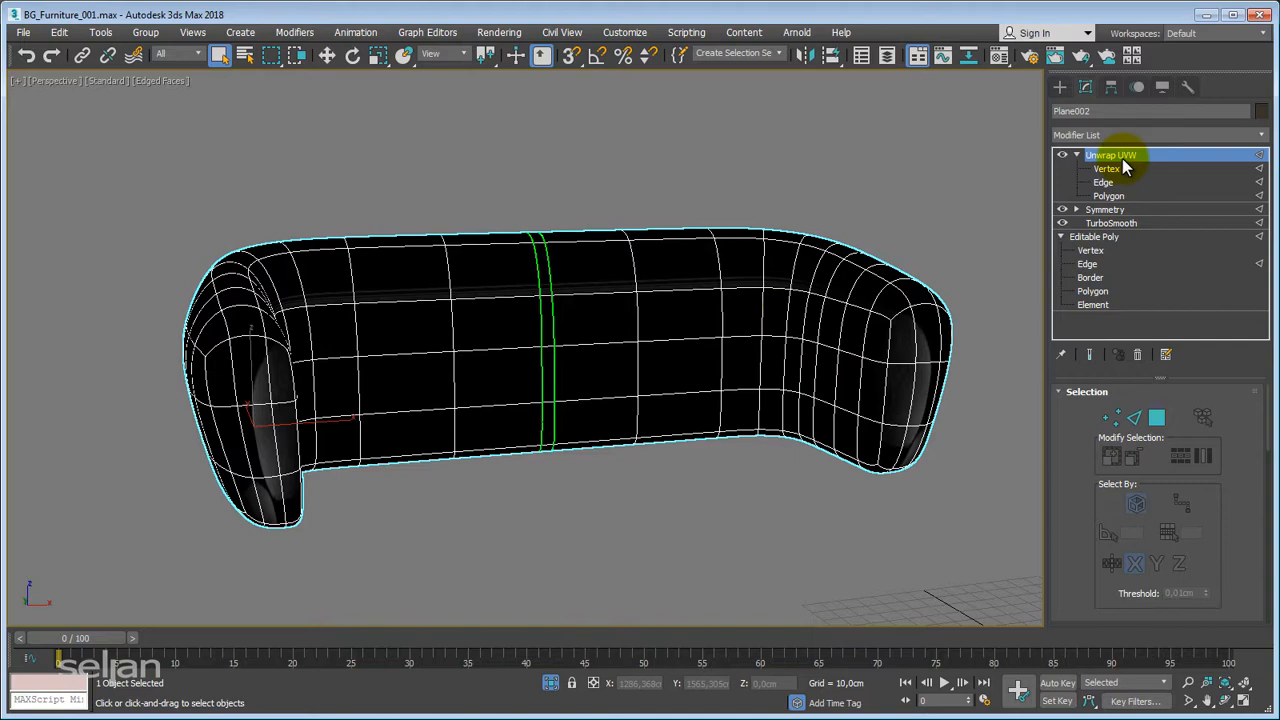
- Delete Unwrap UVW and enable Flip and Slice Along Mirror on the Symmetry modifier
{"action": "right_click", "coordinate": [1110, 155]}
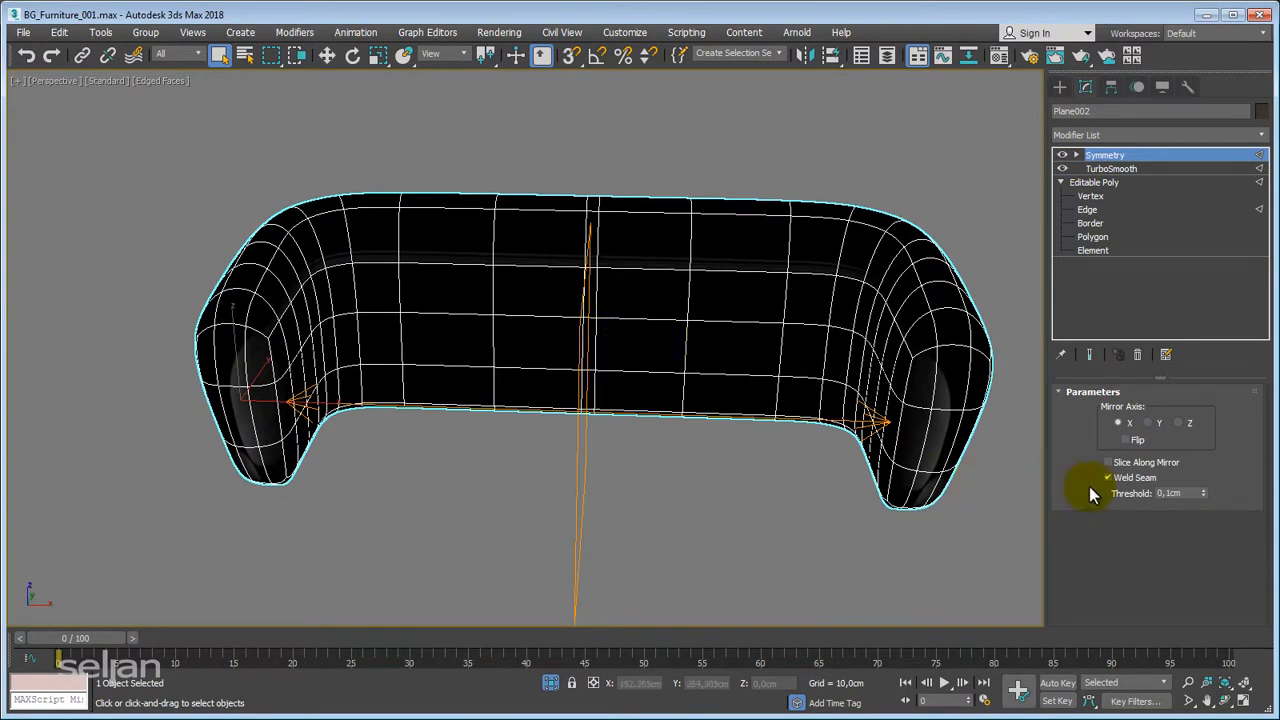
{"action": "left_click", "coordinate": [1105, 155]}
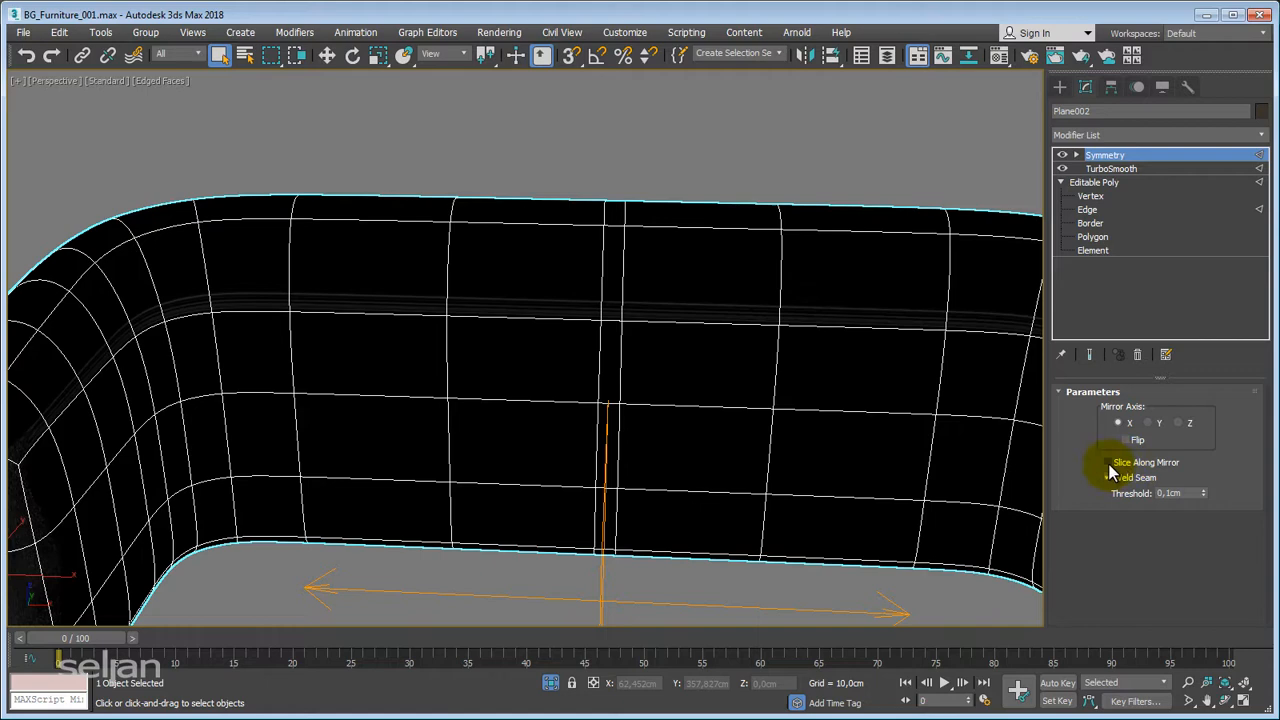
{"action": "left_click", "coordinate": [1107, 477]}
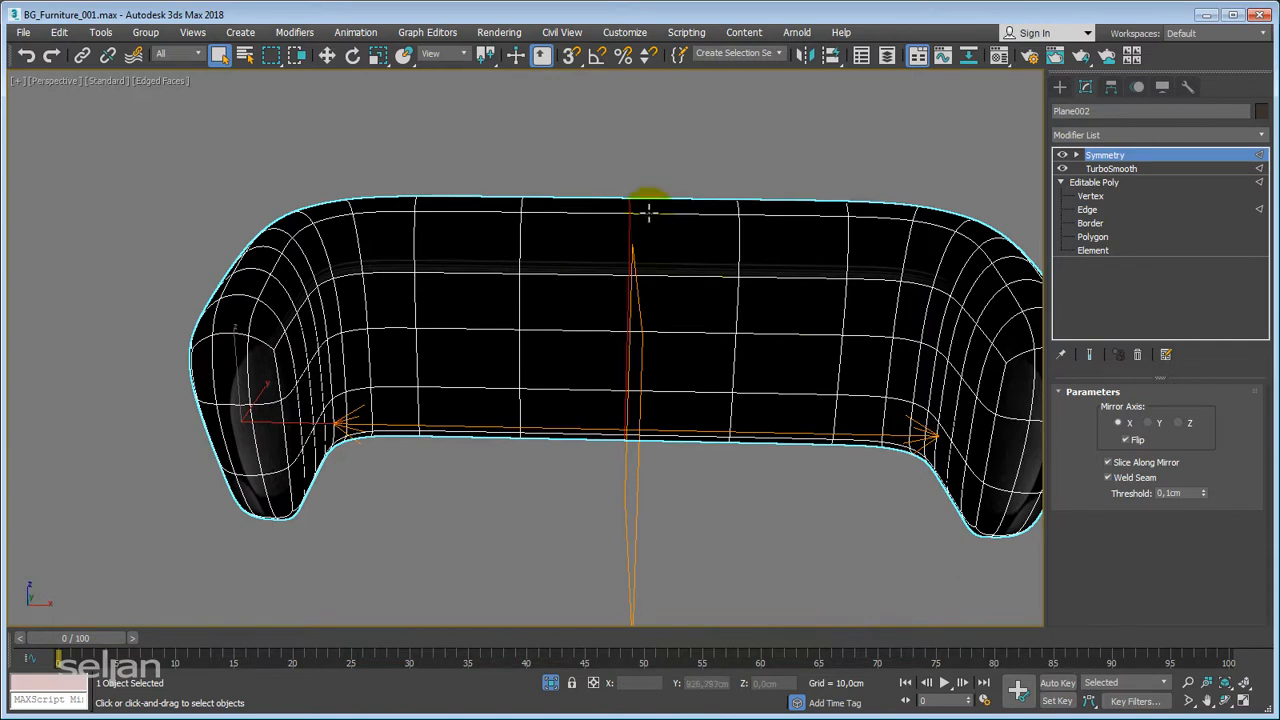
{"action": "mouse_move", "coordinate": [705, 455]}
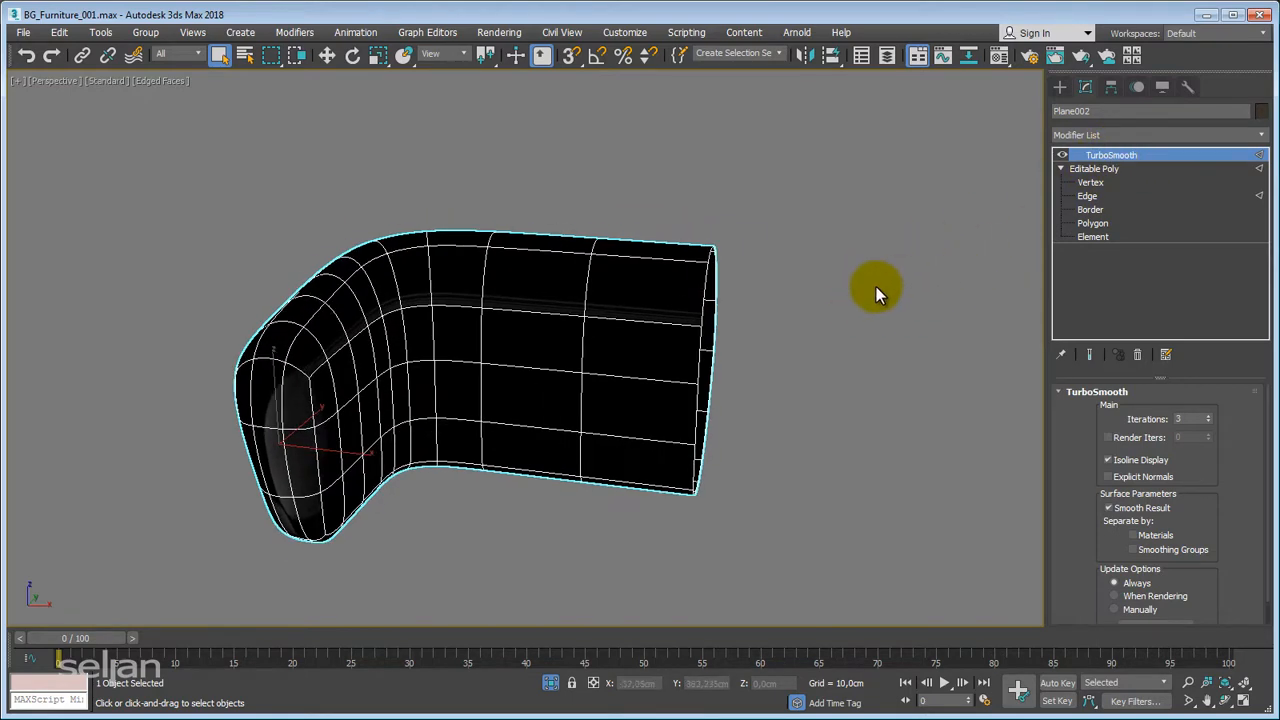
- Delete TurboSmooth and return to the Editable Poly object level
{"action": "right_click", "coordinate": [1110, 154]}
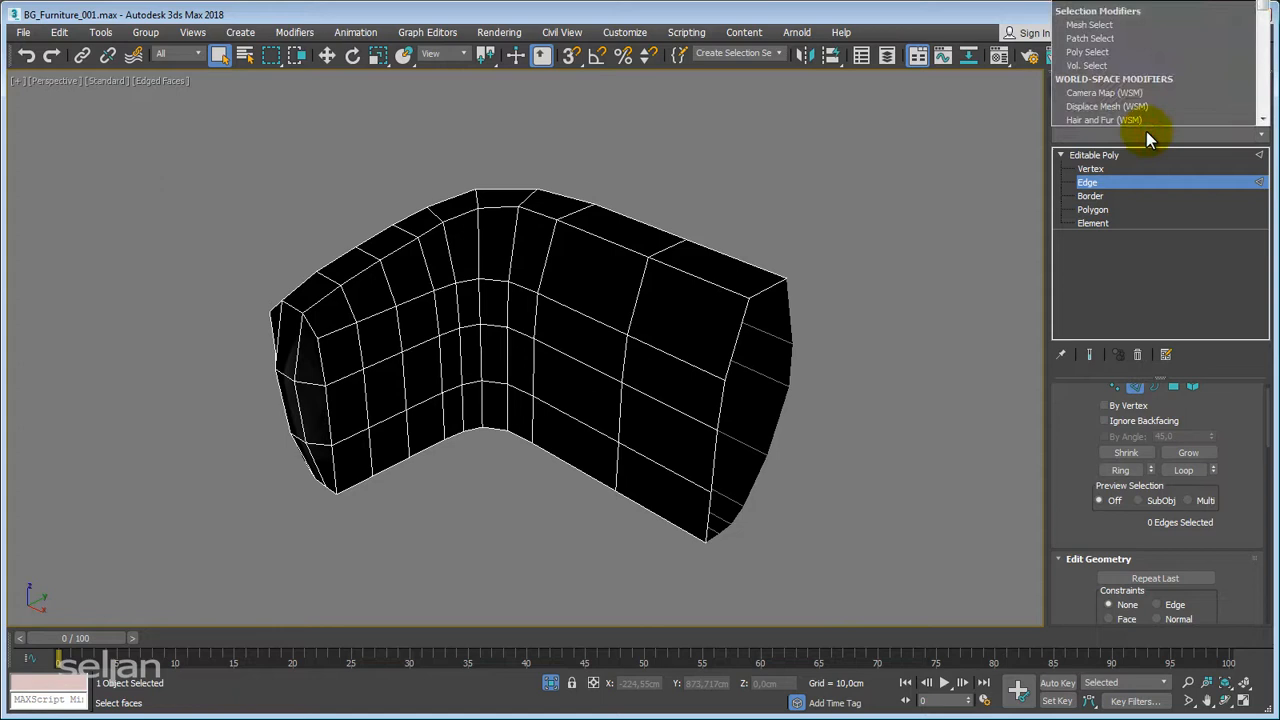
{"action": "mouse_move", "coordinate": [938, 243]}
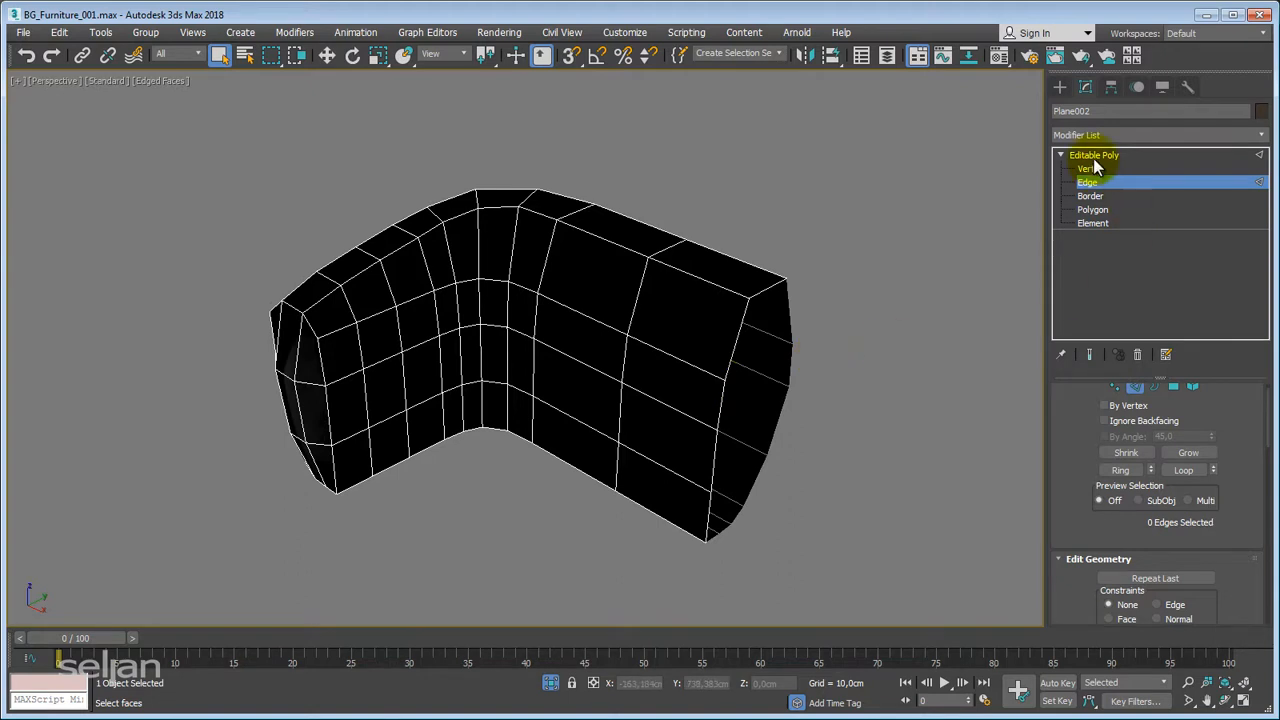
{"action": "left_click", "coordinate": [1093, 155]}
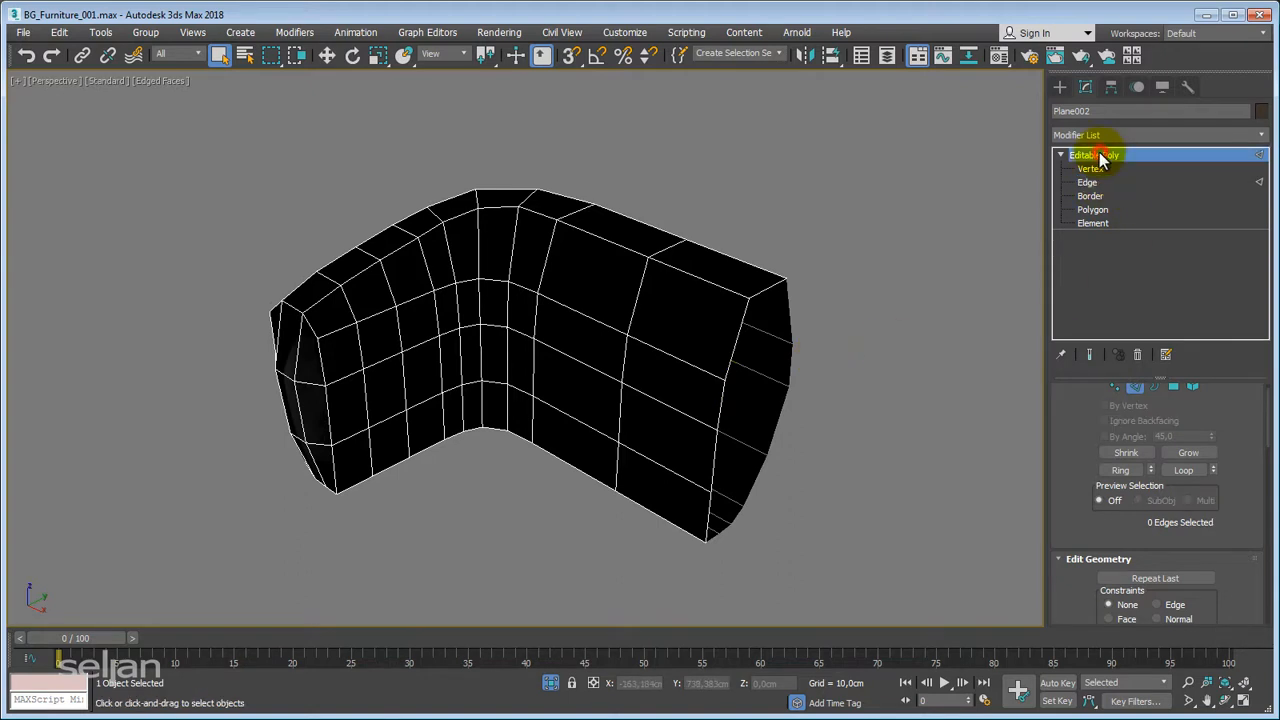
{"action": "left_click", "coordinate": [1094, 155]}
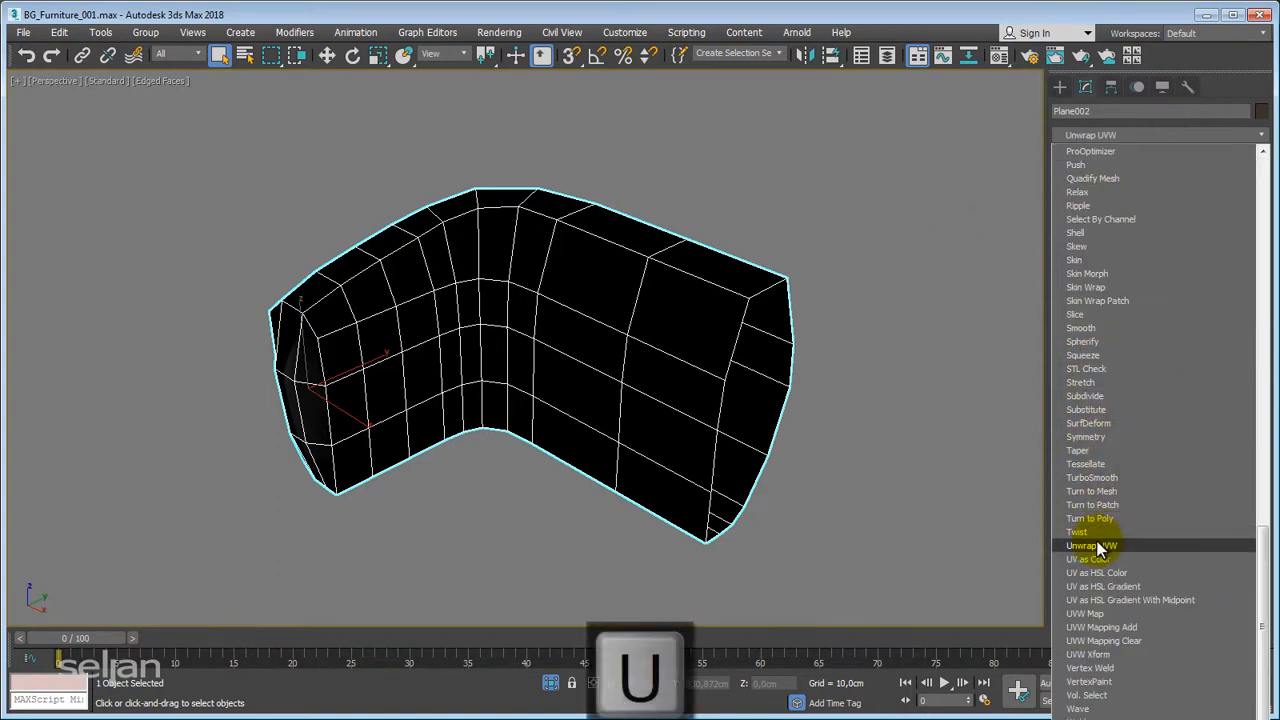
- Apply Unwrap UVW to the backrest half and select its faces at Polygon level
{"action": "left_click", "coordinate": [1090, 545]}
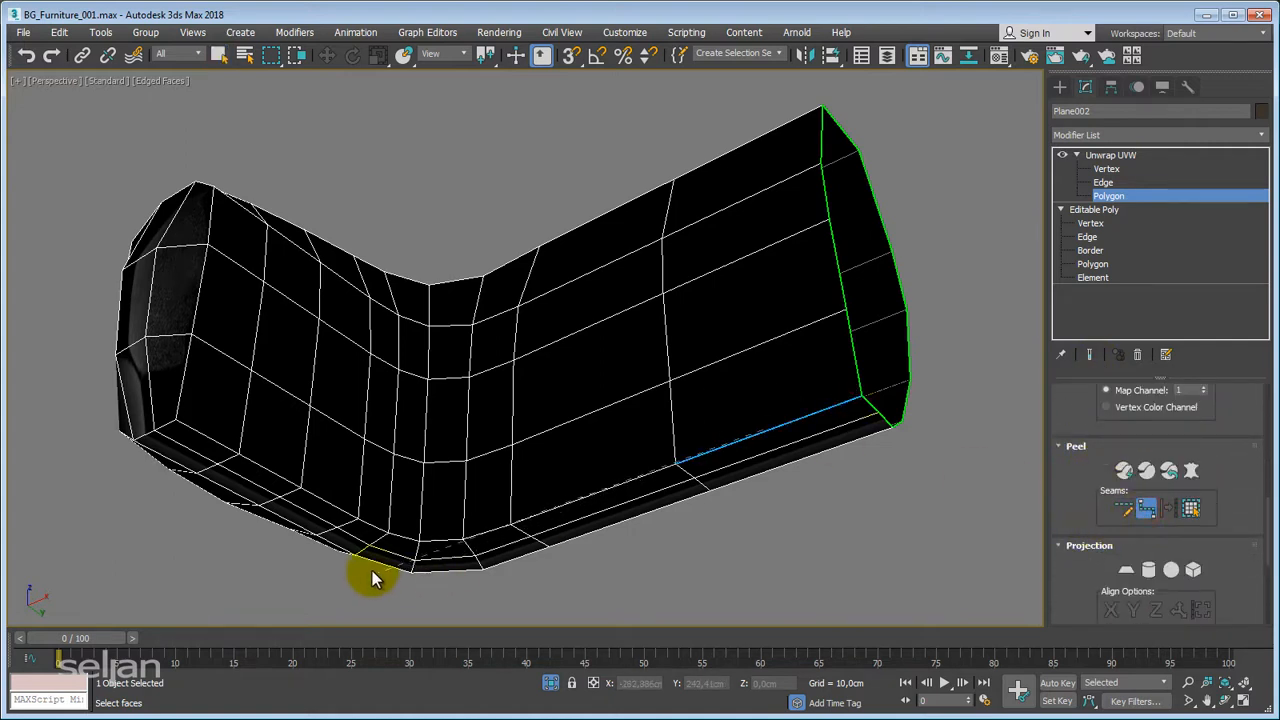
{"action": "left_click", "coordinate": [375, 578]}
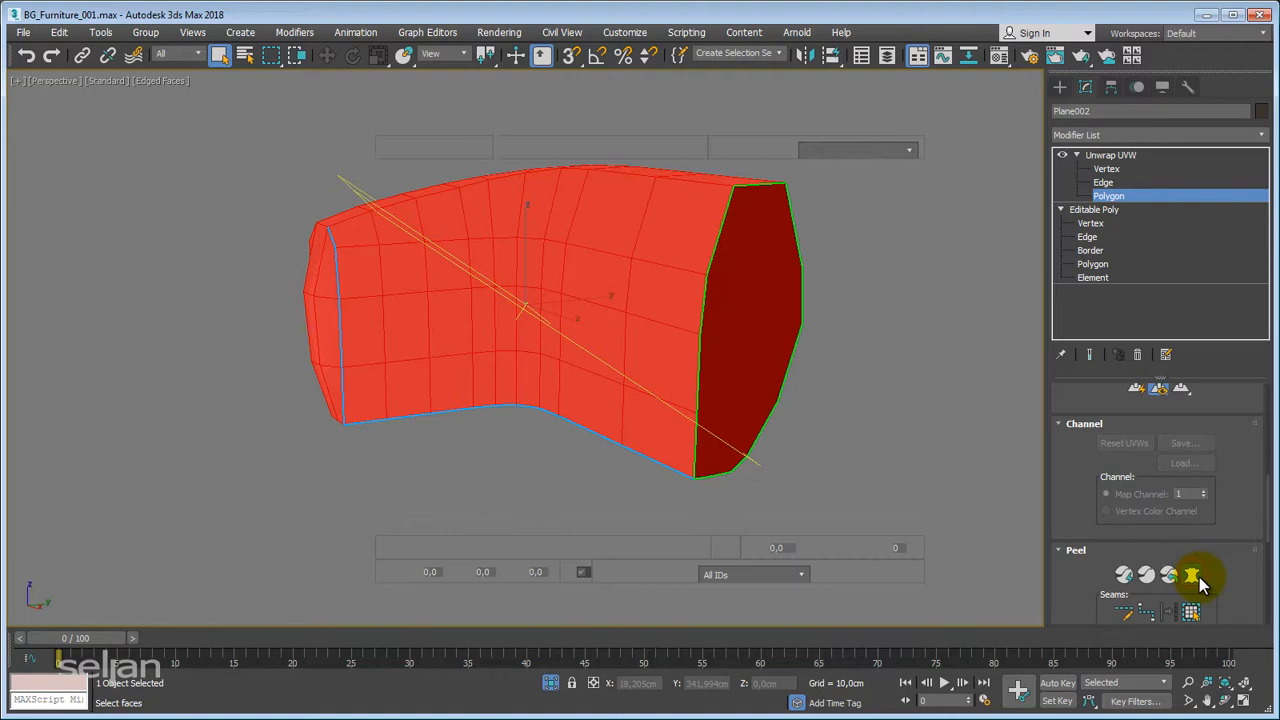
- Pelt-map the selected faces, run and stop the pelt simulation, and commit
{"action": "left_click", "coordinate": [1191, 573]}
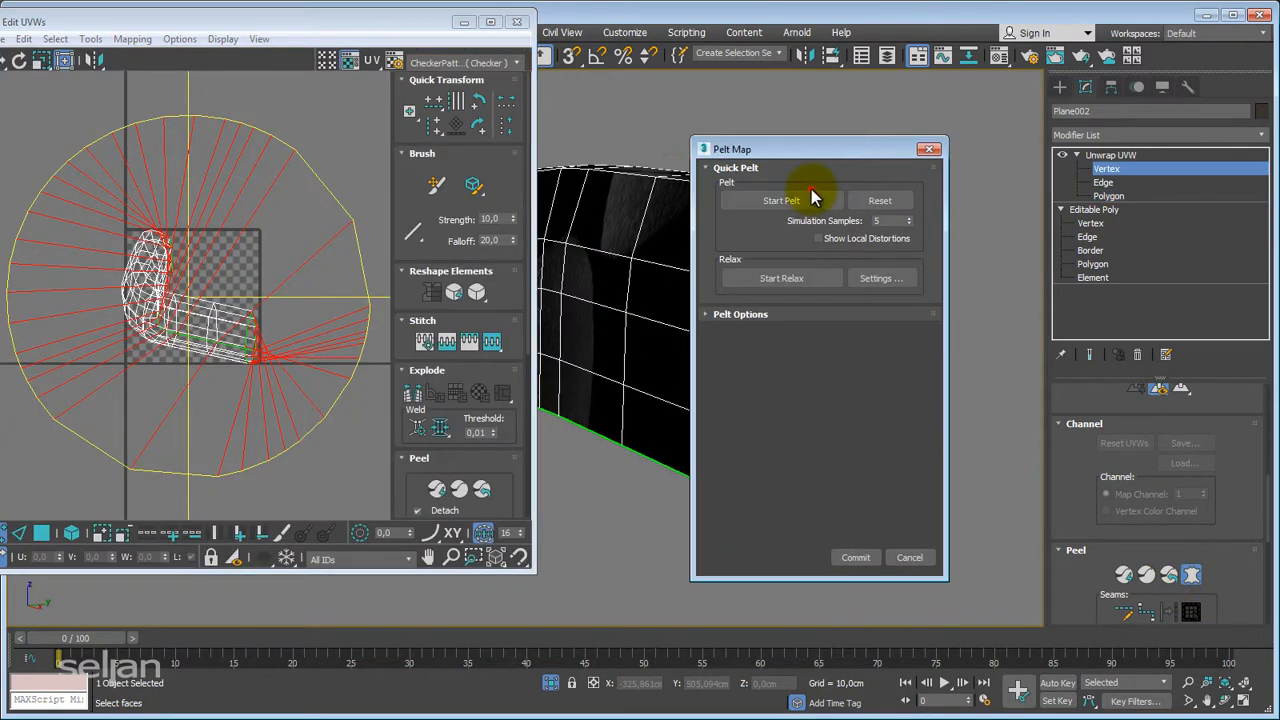
{"action": "left_click", "coordinate": [781, 200]}
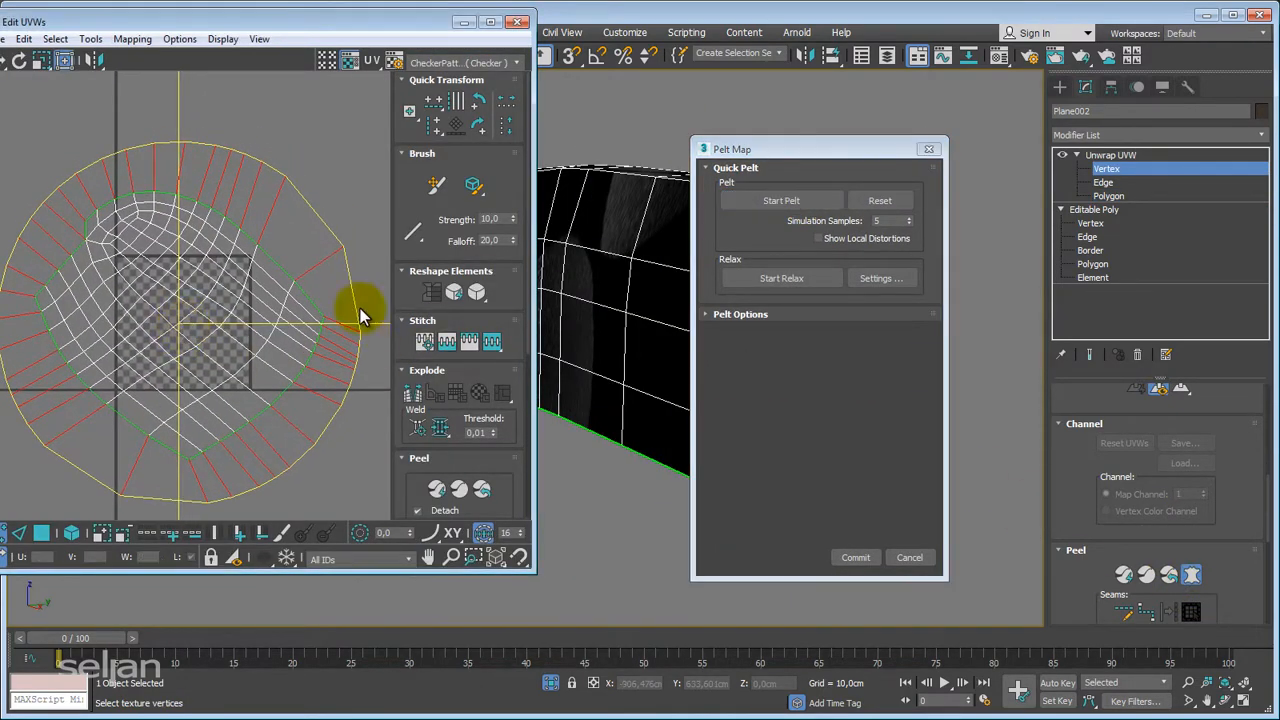
{"action": "left_click", "coordinate": [515, 62]}
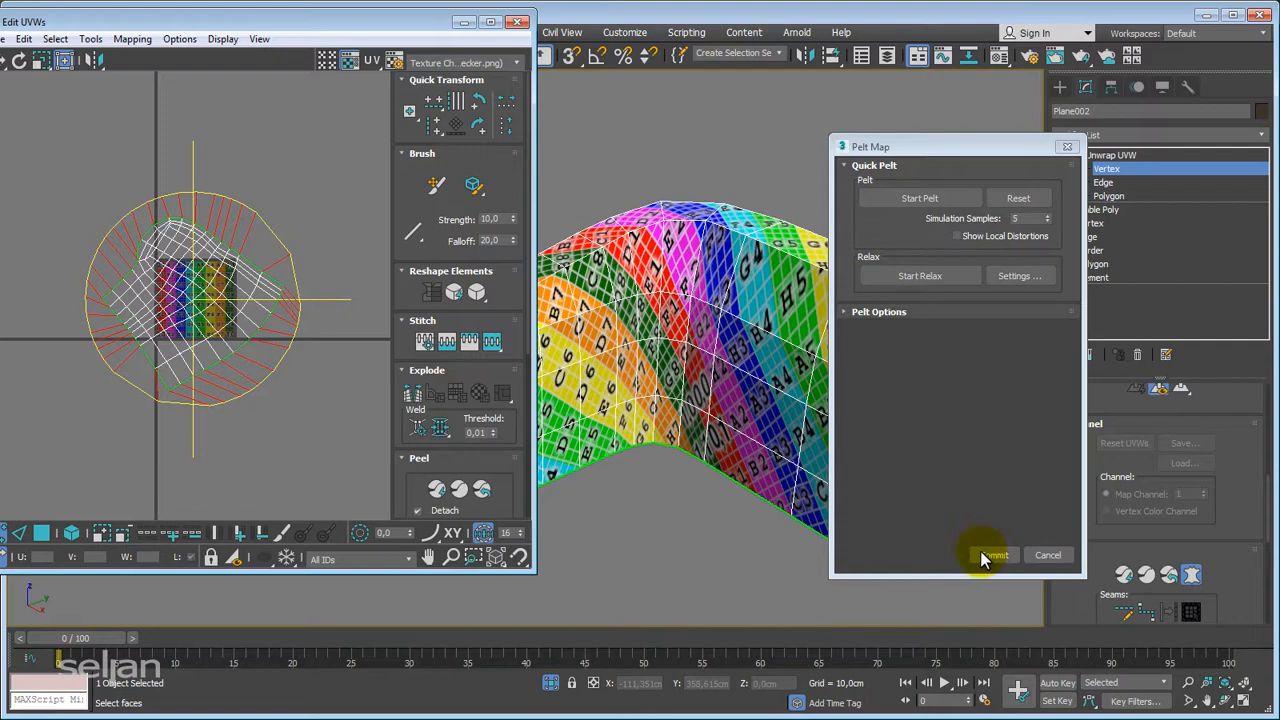
{"action": "left_click", "coordinate": [993, 555]}
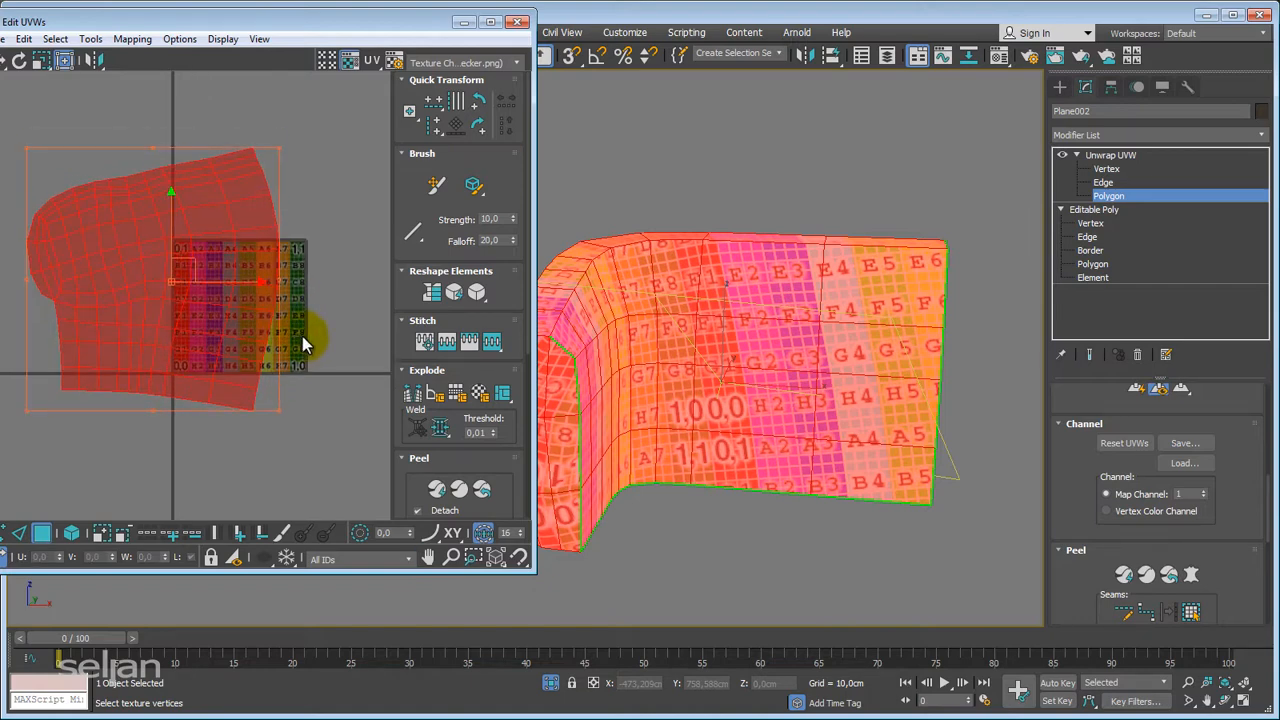
- Rotate the UV island upright, align its vertices vertically, and reshape it into a grid
{"action": "left_click_drag", "start_coordinate": [305, 345], "coordinate": [280, 289]}
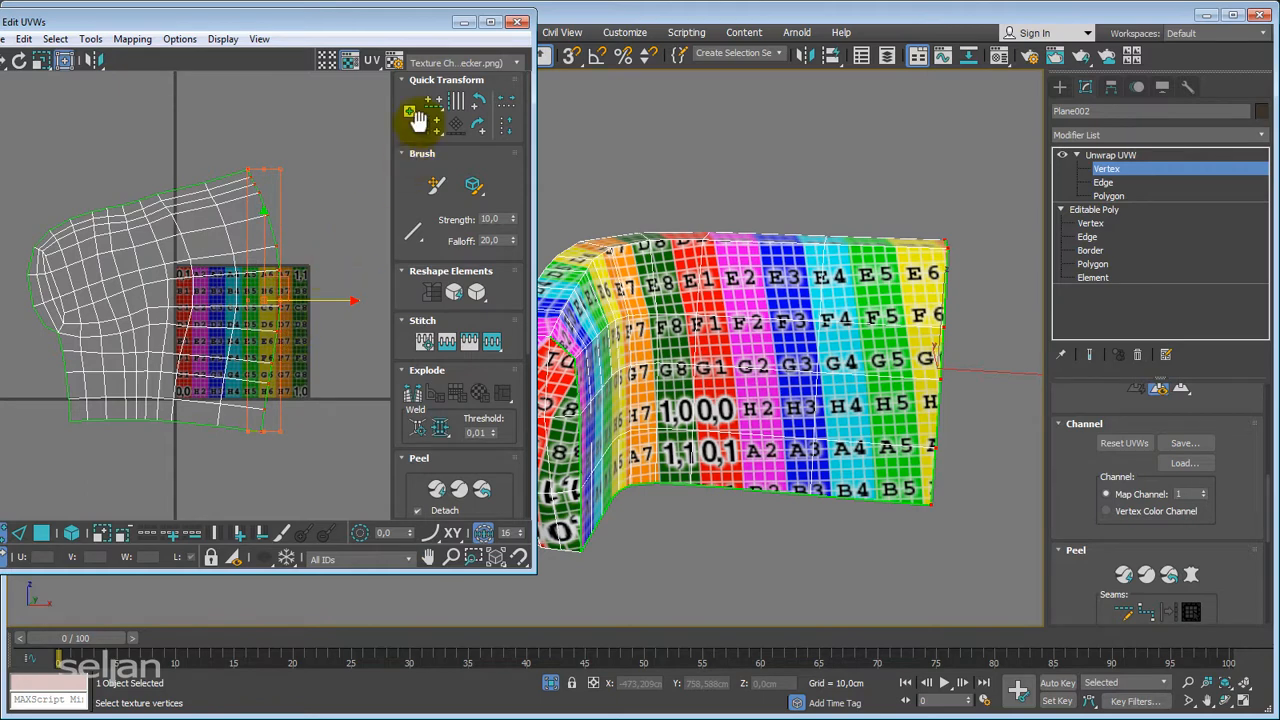
{"action": "left_click", "coordinate": [436, 124]}
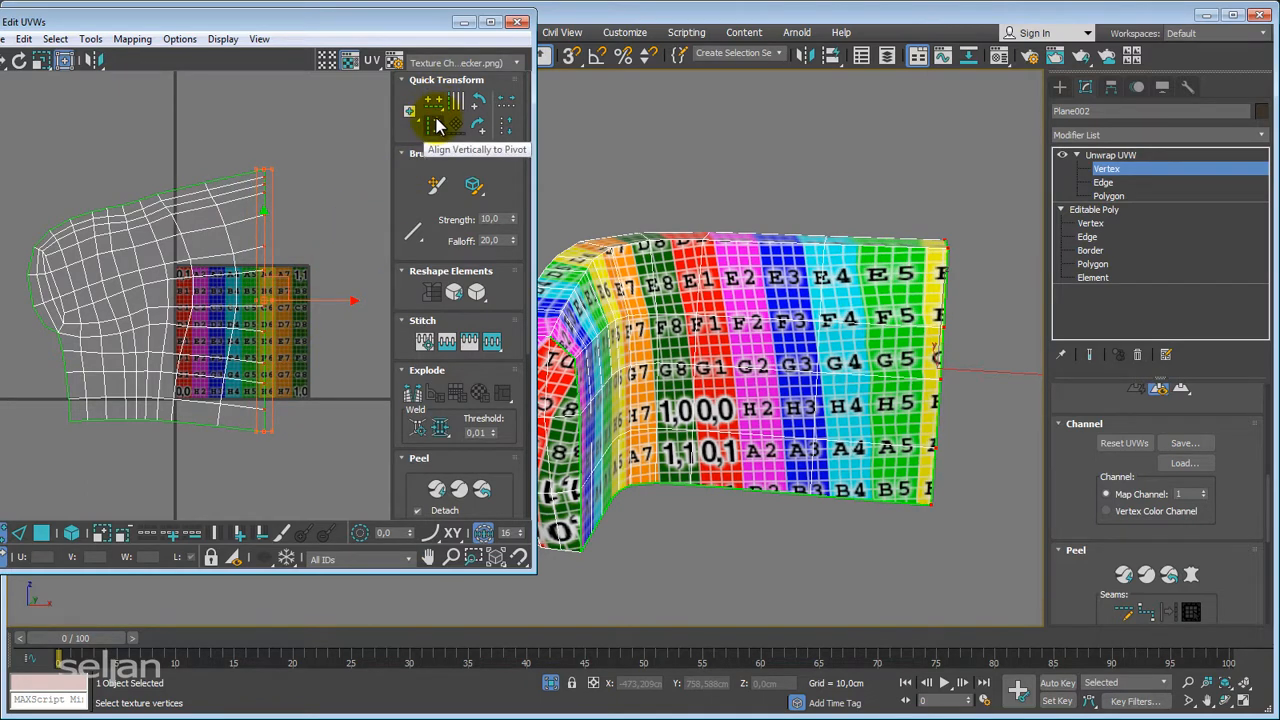
{"action": "left_click", "coordinate": [436, 118]}
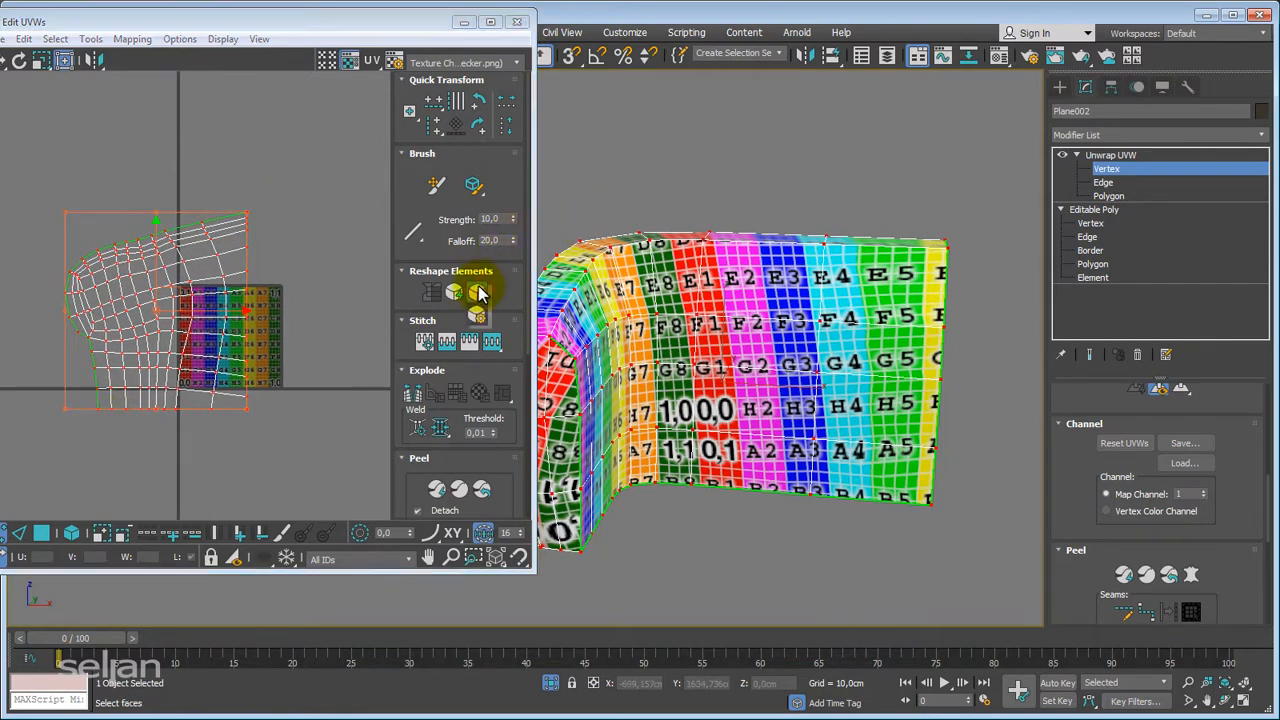
{"action": "left_click", "coordinate": [477, 292]}
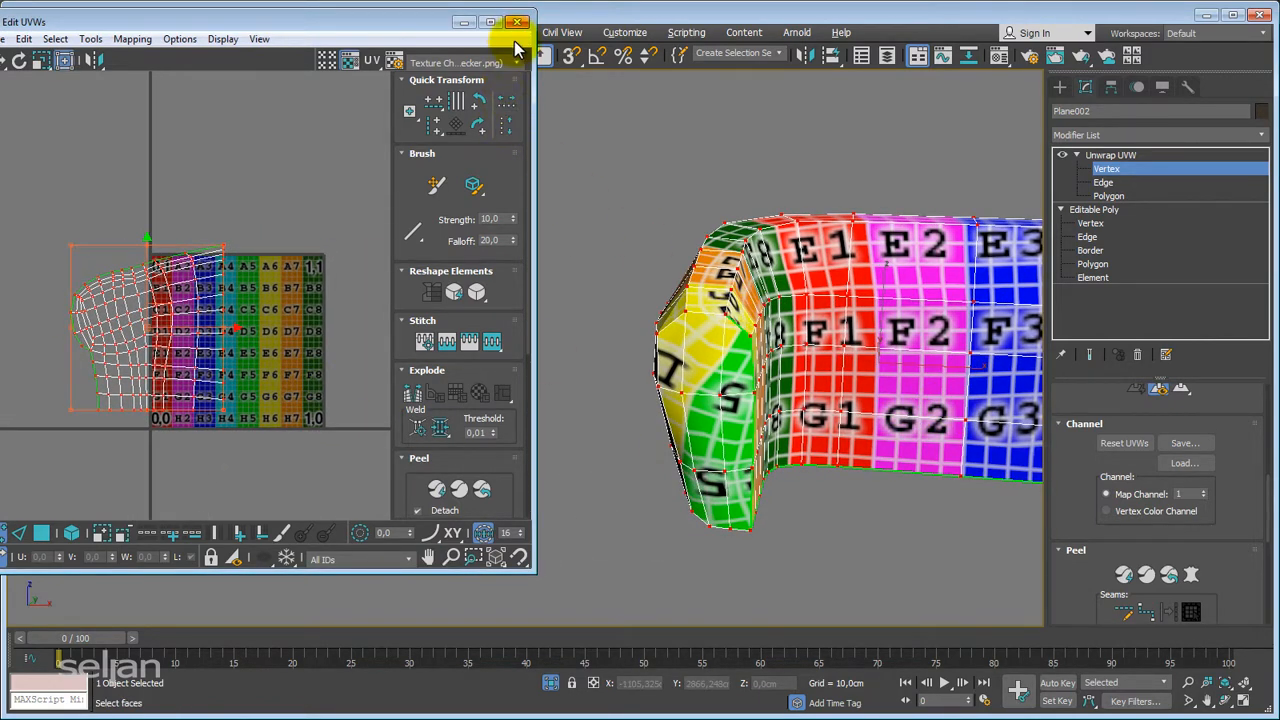
- Close the UV editor and collapse the unwrapped backrest half to editable poly
{"action": "left_click", "coordinate": [518, 22]}
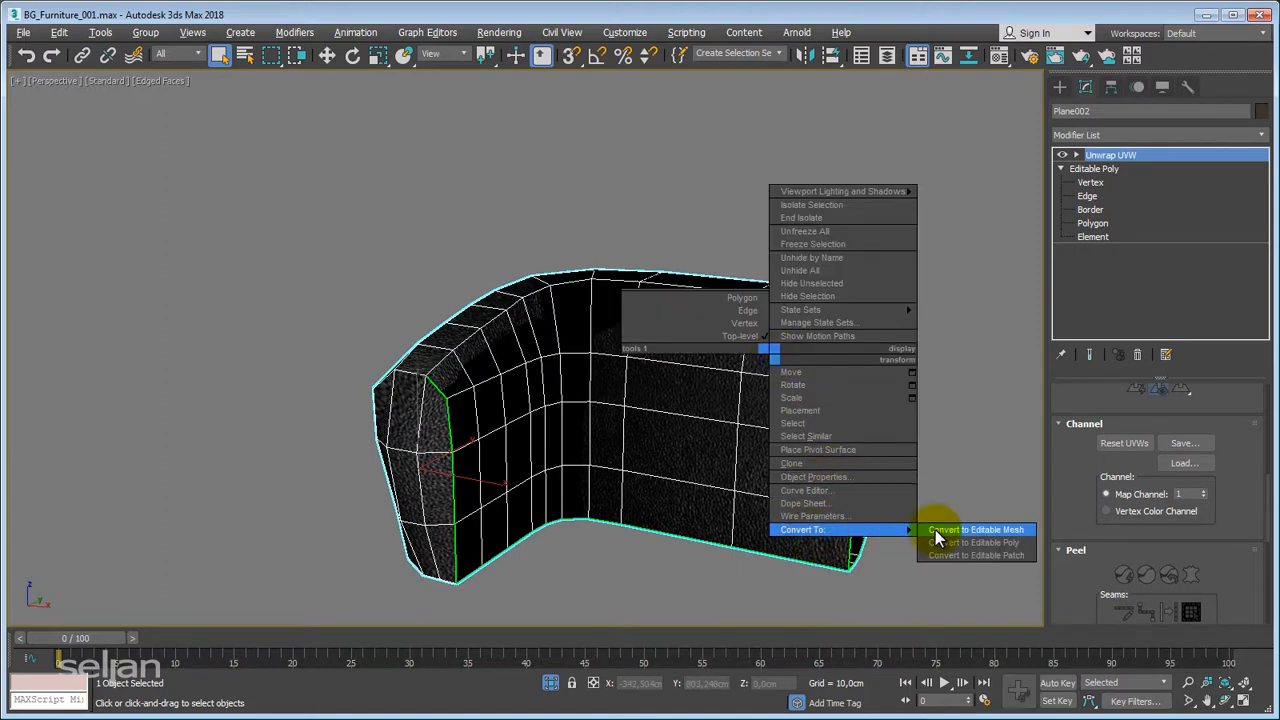
{"action": "left_click", "coordinate": [968, 542]}
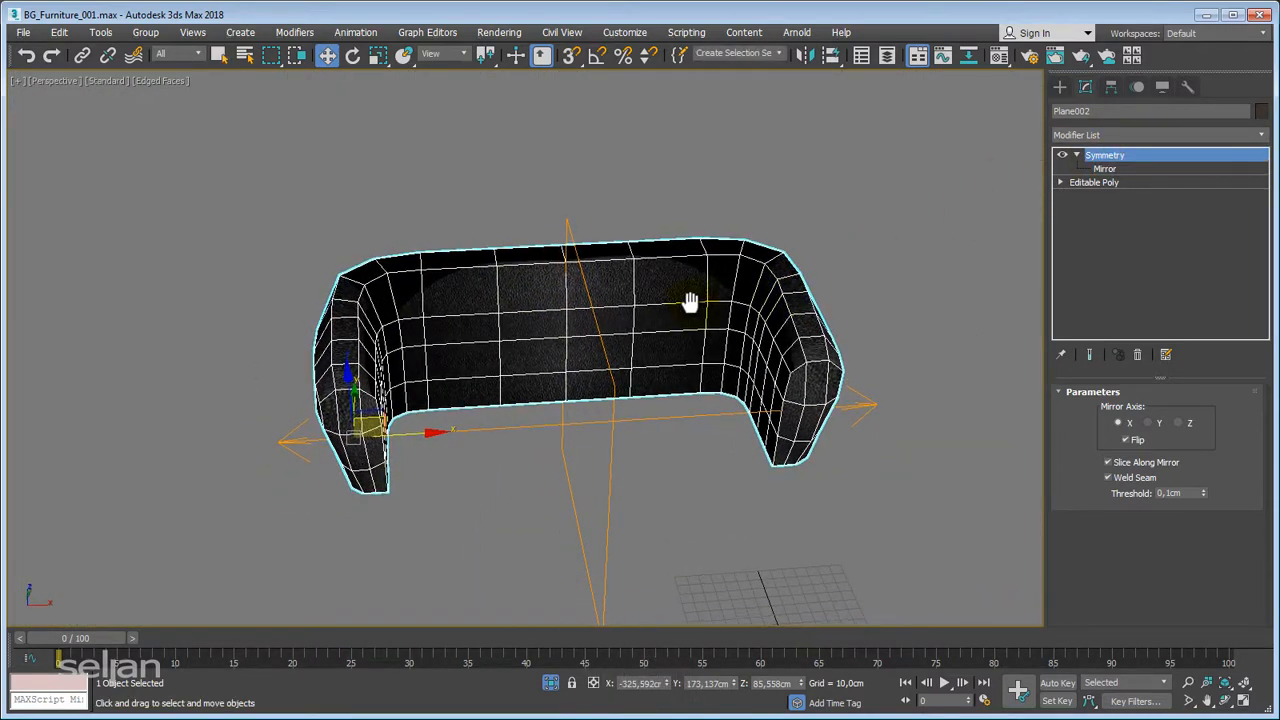
{"action": "right_click", "coordinate": [690, 300]}
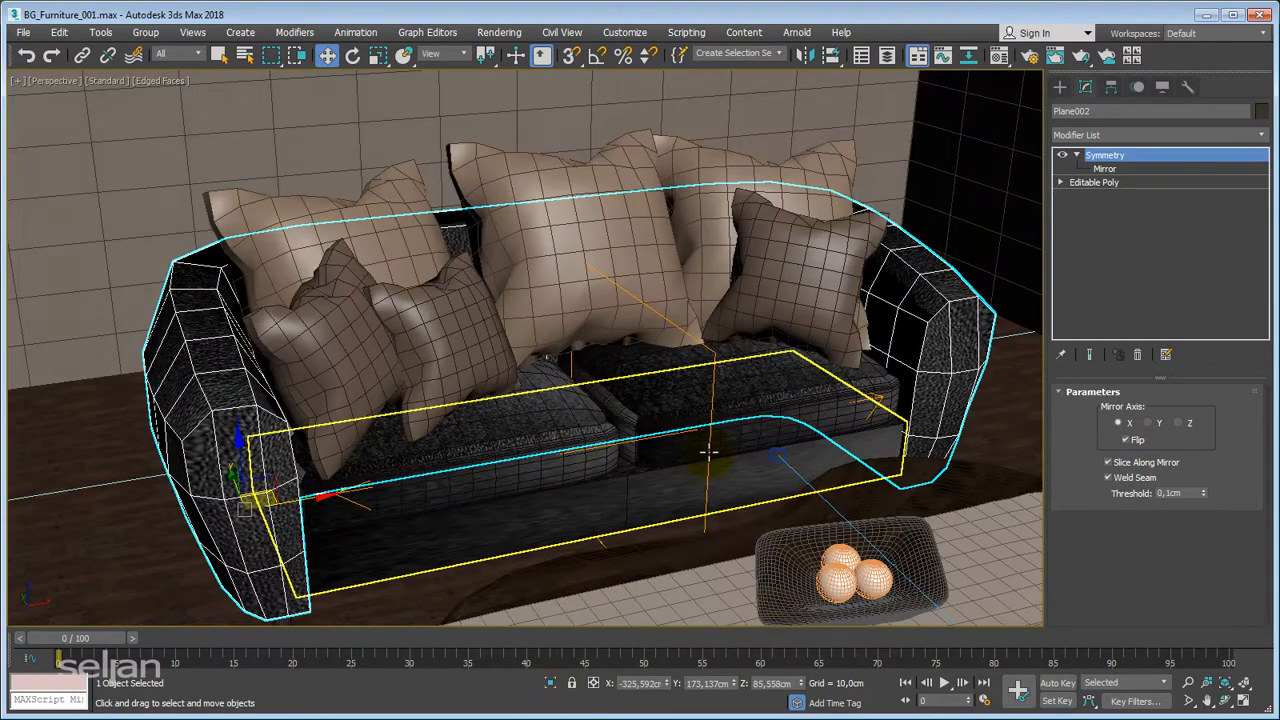
- Switch to Front view and isolate the mirrored backrest
{"action": "key", "text": "z"}
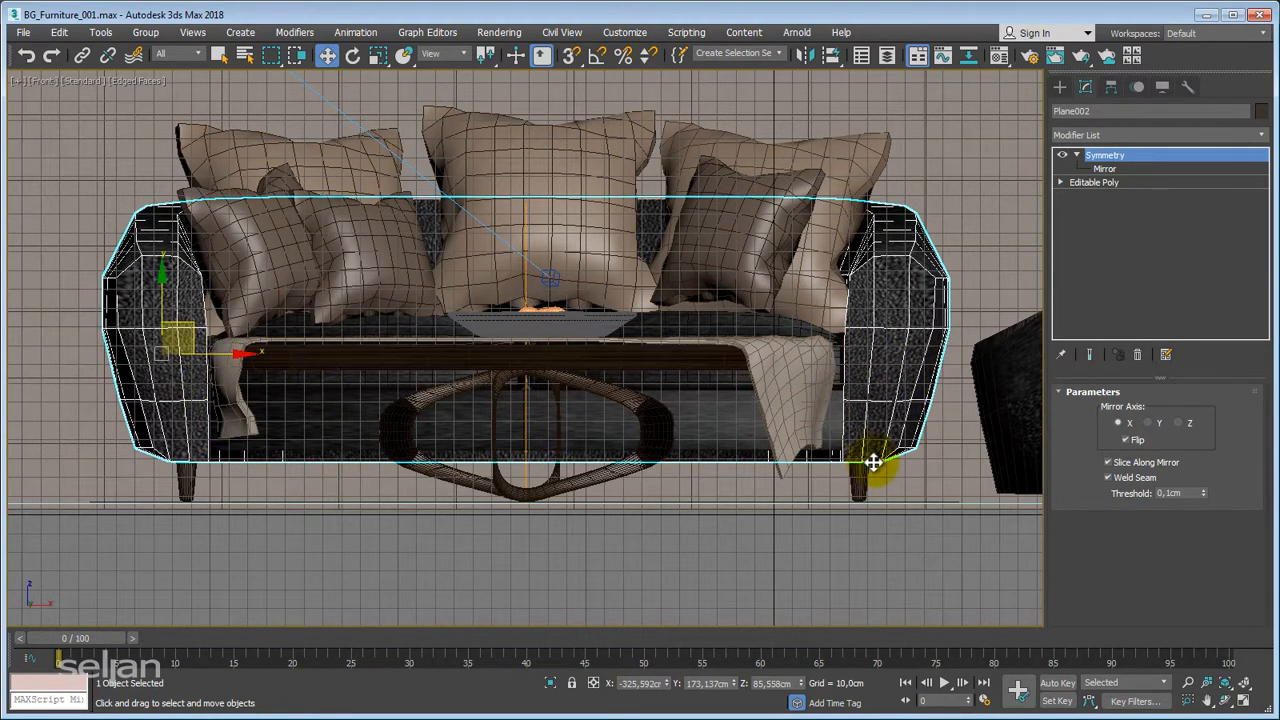
{"action": "key", "text": "alt+q"}
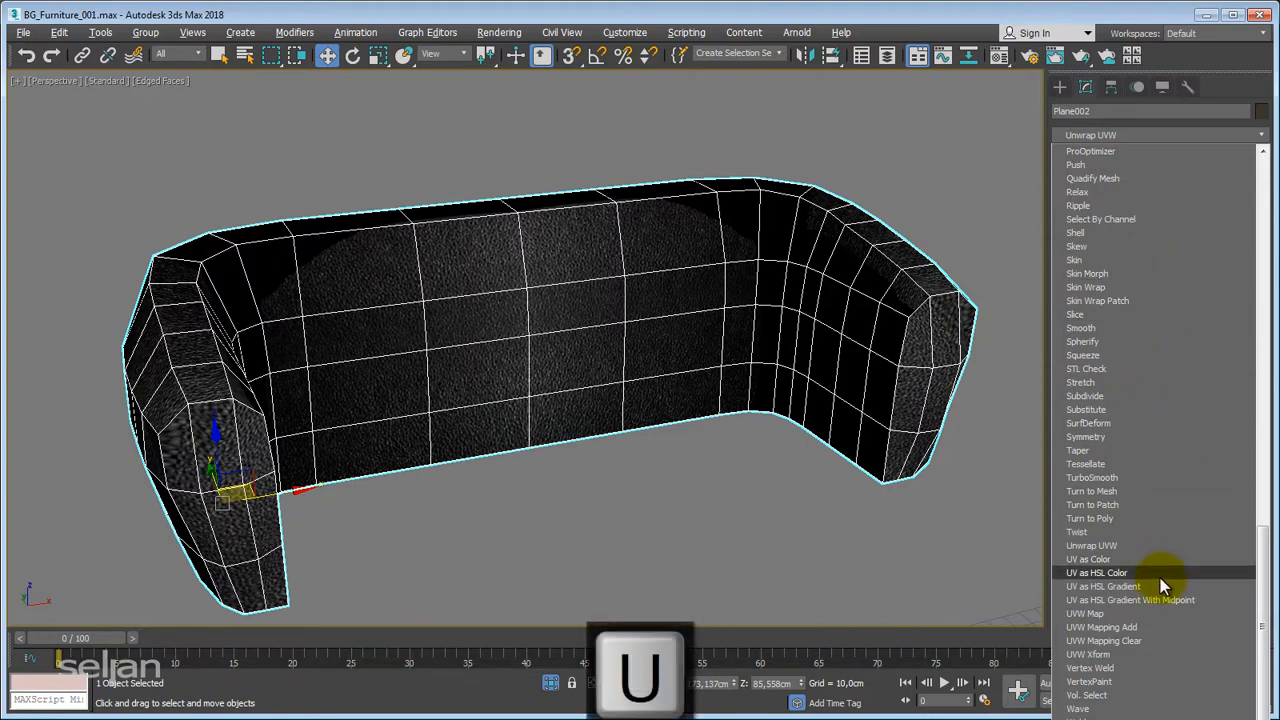
- Add Unwrap UVW to the mirrored backrest and enable Select By Element
{"action": "left_click", "coordinate": [1091, 545]}
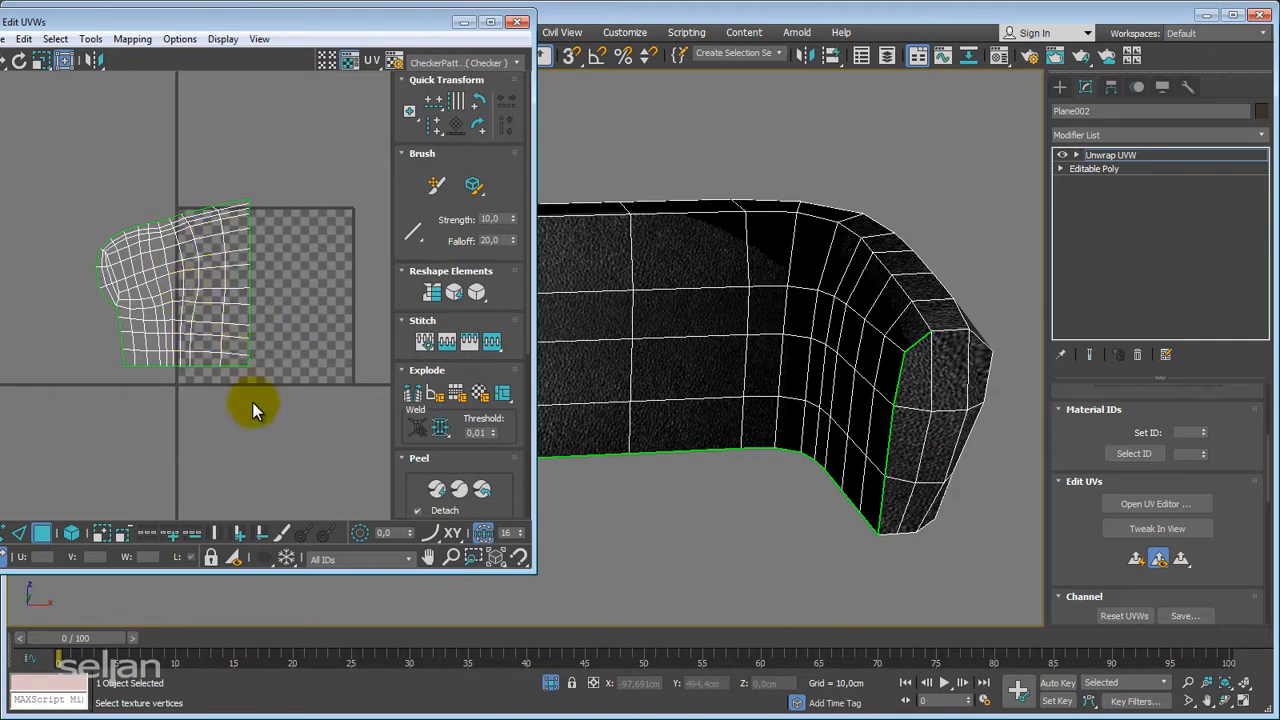
{"action": "mouse_move", "coordinate": [220, 462]}
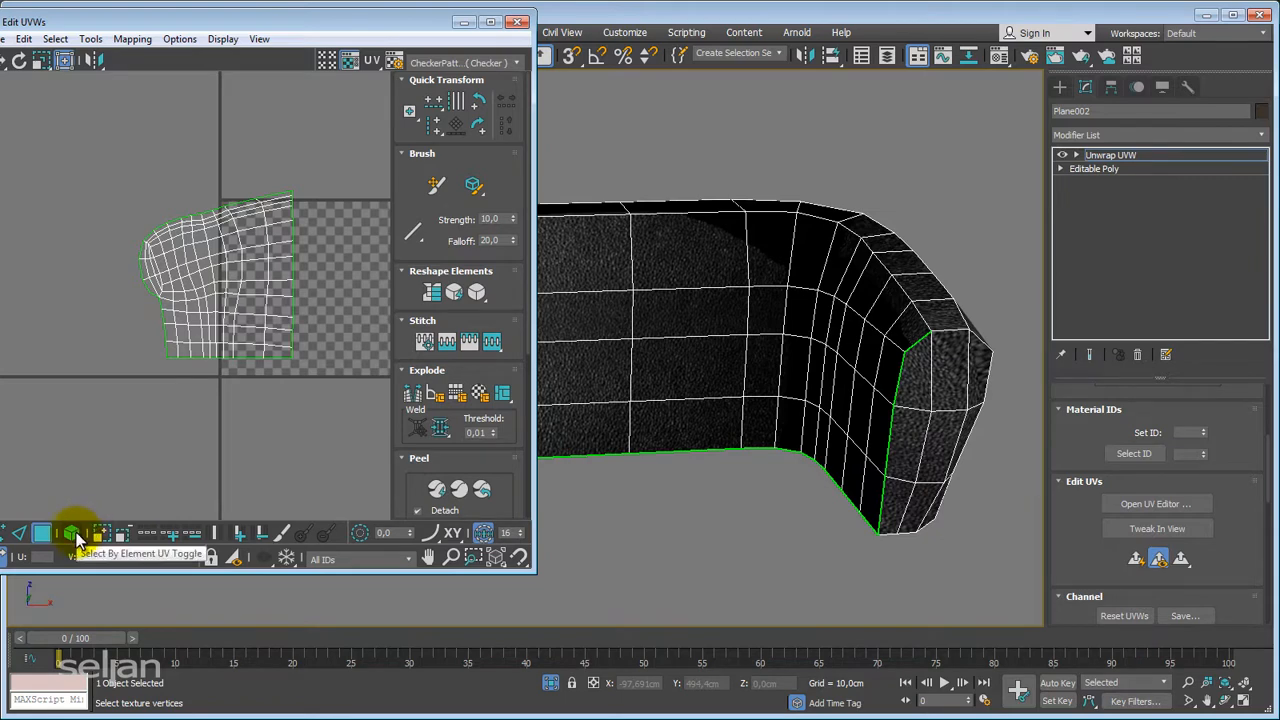
{"action": "left_click", "coordinate": [72, 532]}
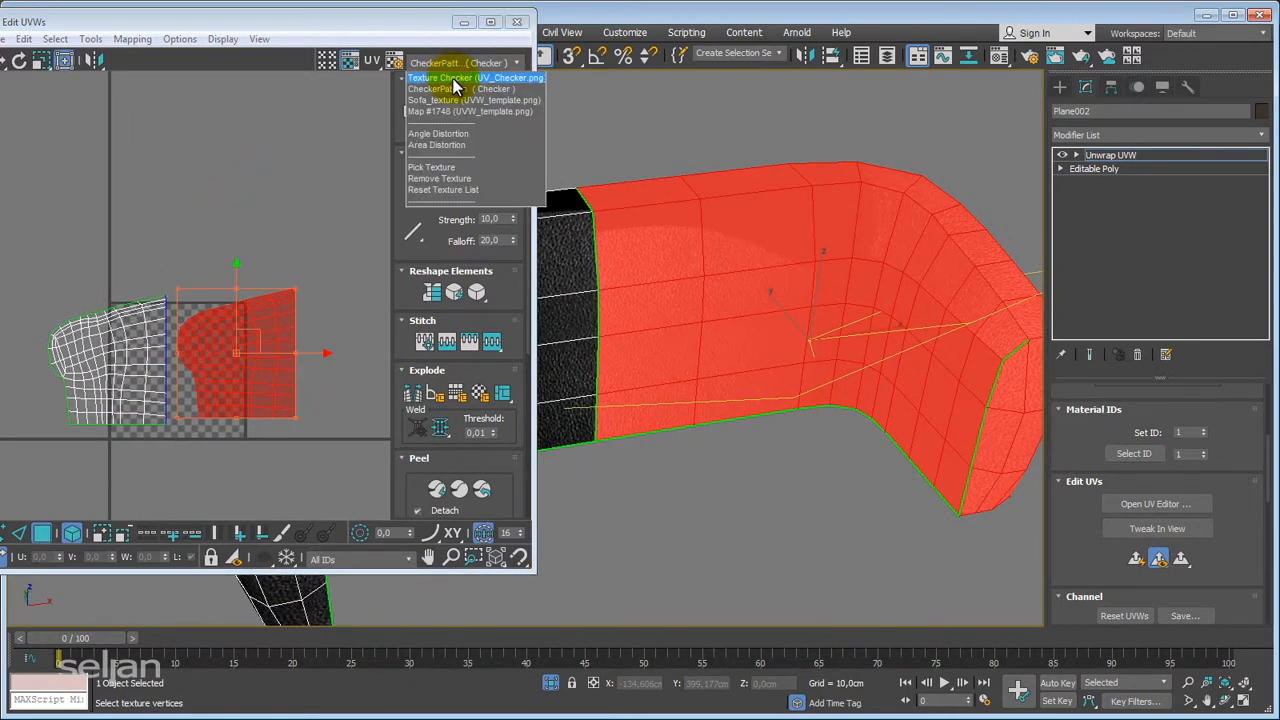
- Display the Texture Checker map and move one UV island against the other half's seam
{"action": "left_click", "coordinate": [455, 78]}
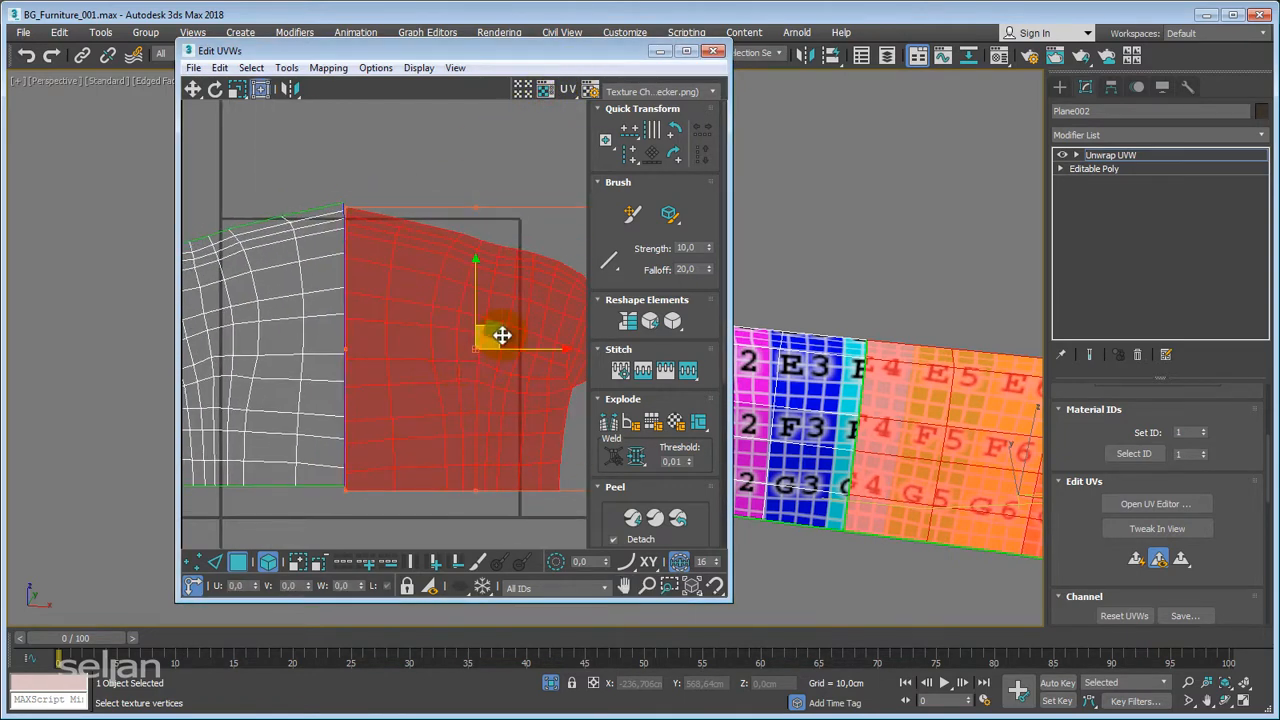
{"action": "left_click_drag", "start_coordinate": [502, 335], "coordinate": [502, 331]}
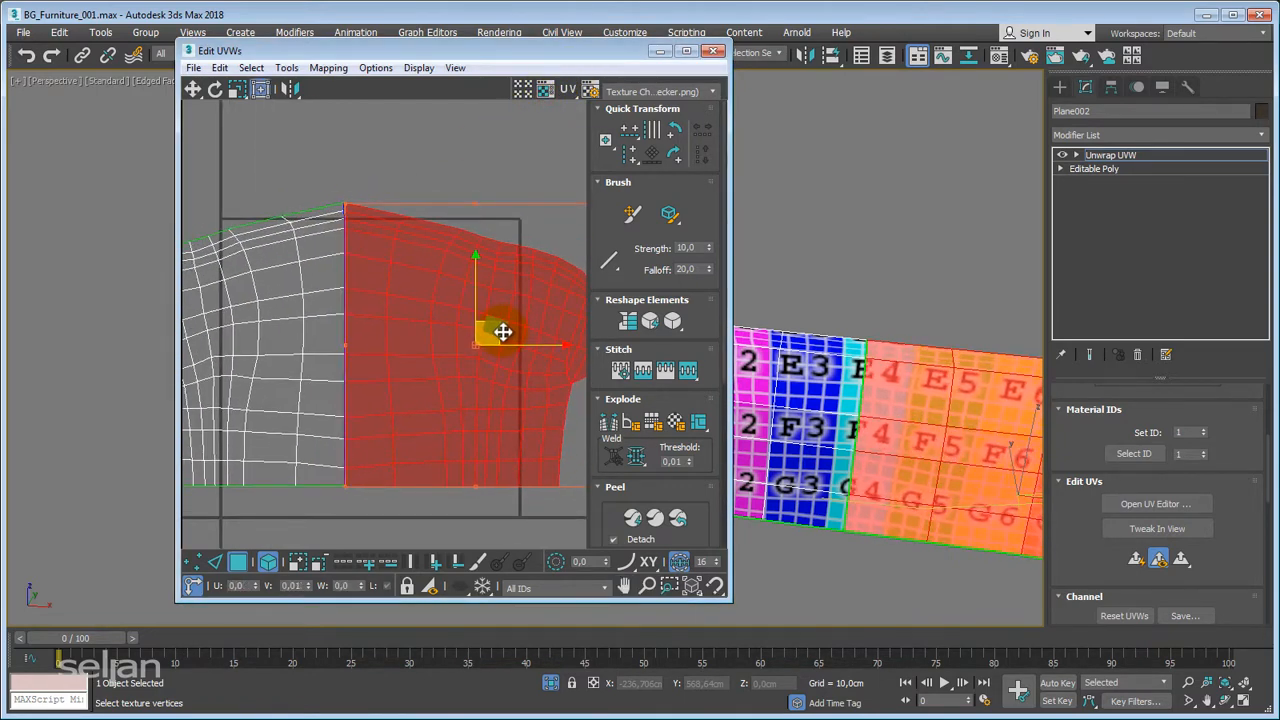
{"action": "left_click_drag", "start_coordinate": [503, 331], "coordinate": [362, 455]}
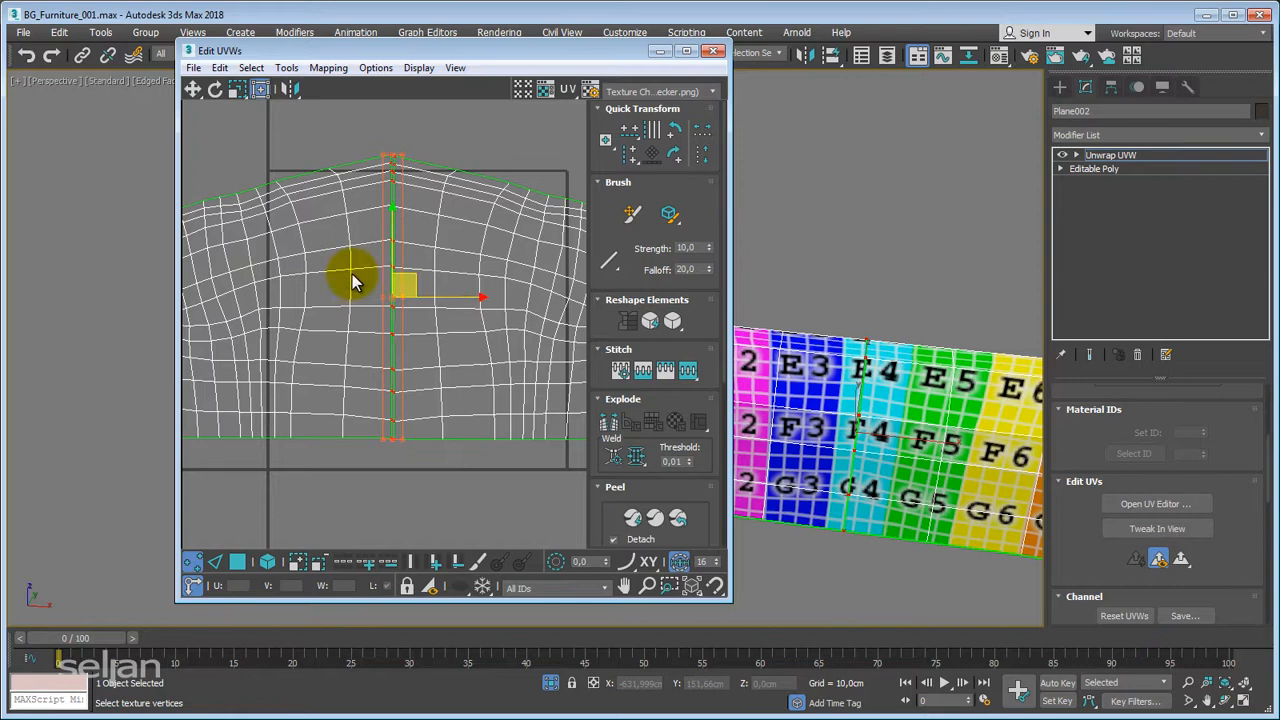
{"action": "mouse_move", "coordinate": [635, 455]}
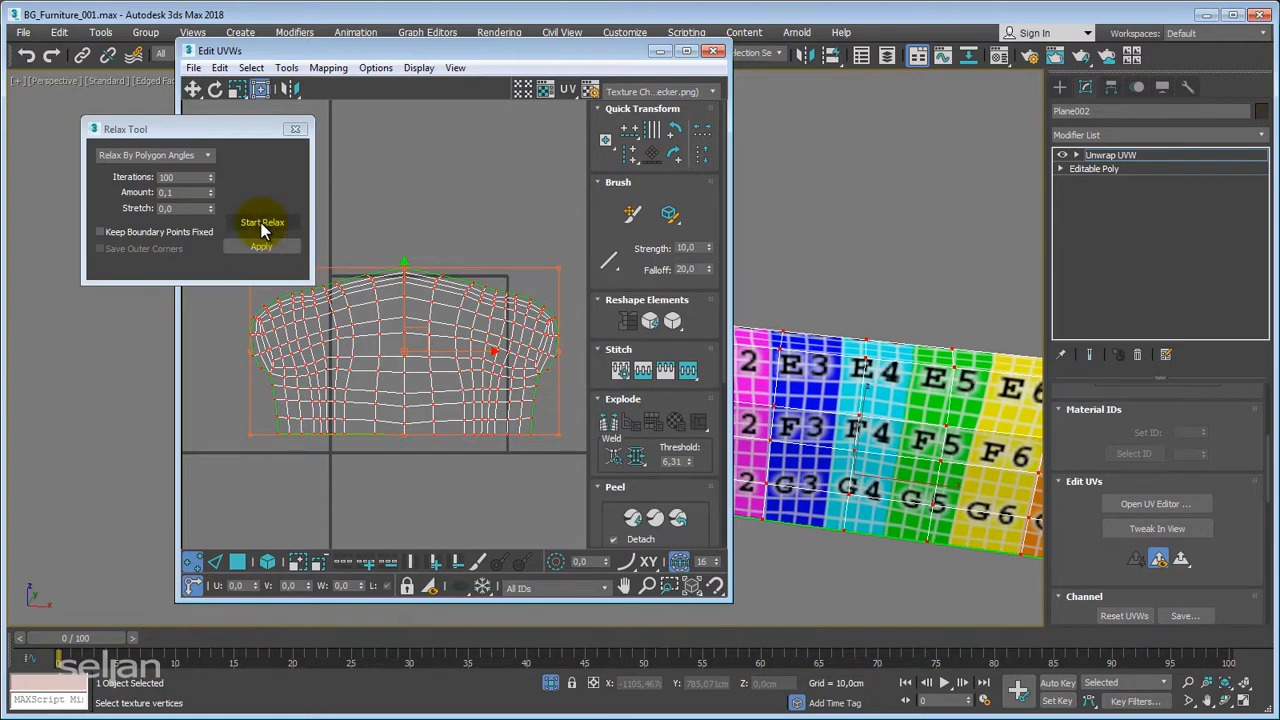
- Relax the welded backrest UV island, clear the selection, and close the Edit UVWs window
{"action": "left_click", "coordinate": [262, 222]}
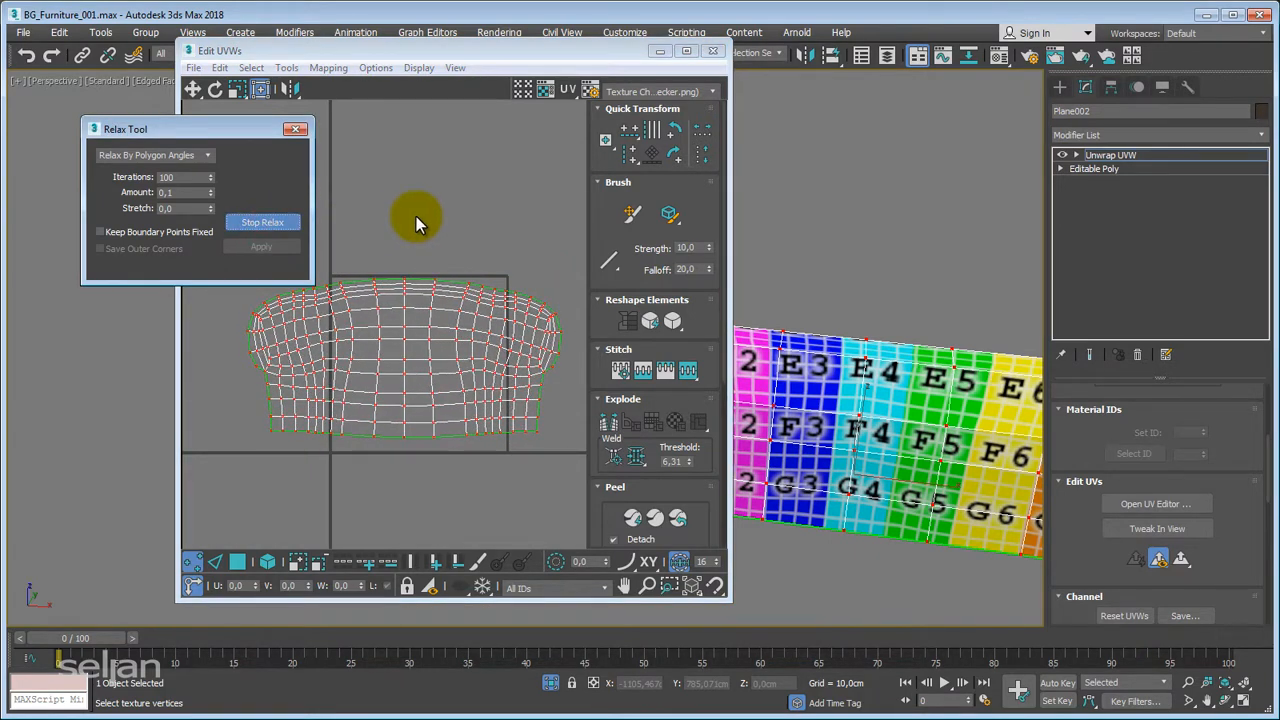
{"action": "left_click", "coordinate": [262, 222]}
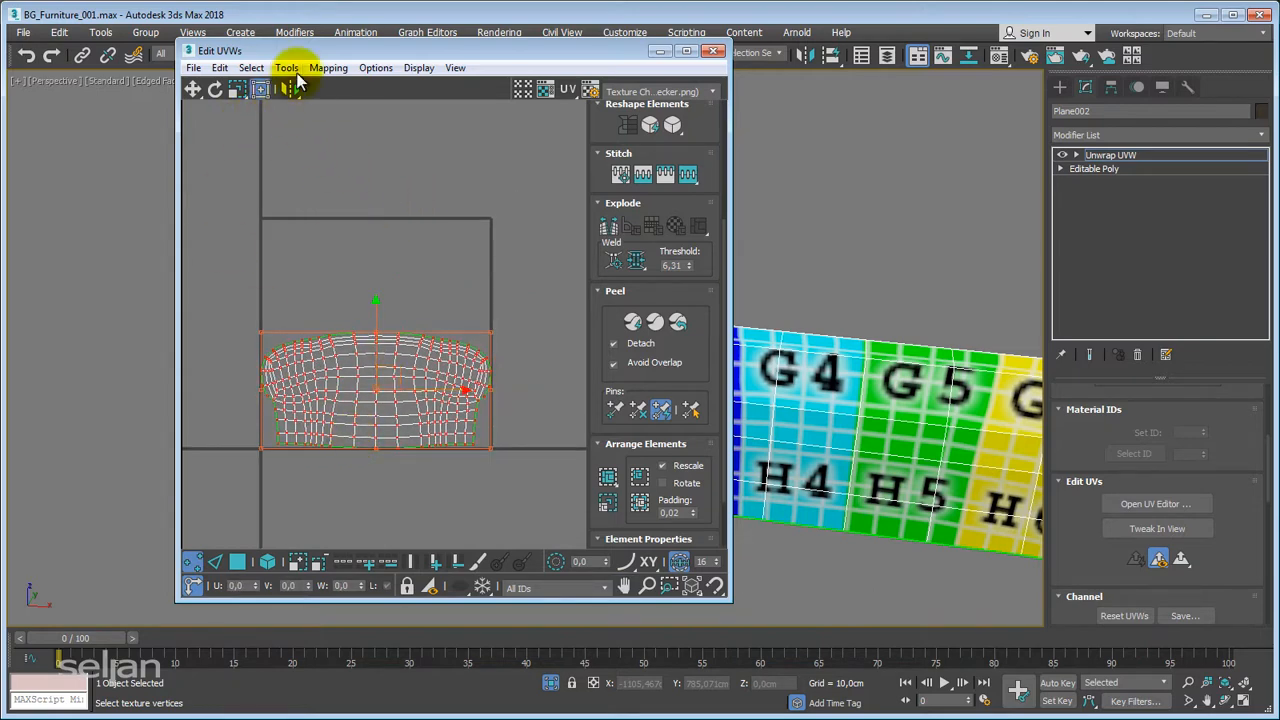
{"action": "left_click", "coordinate": [251, 67]}
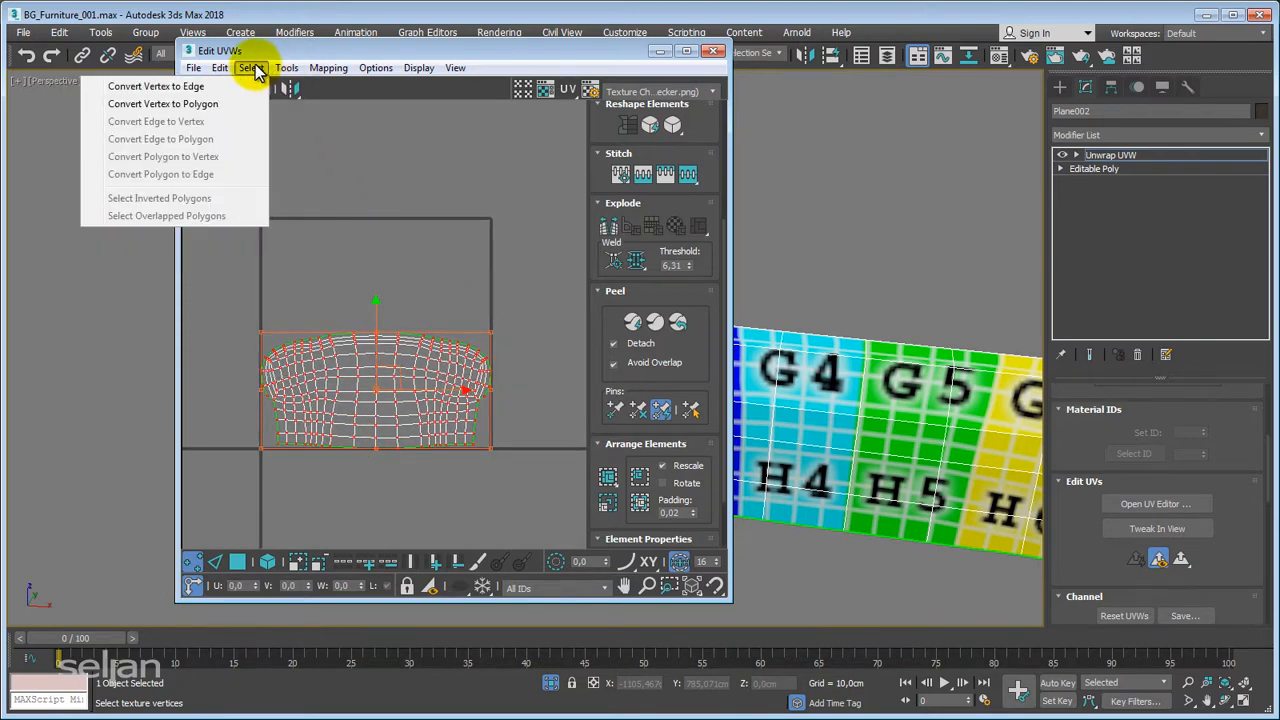
{"action": "left_click", "coordinate": [287, 67]}
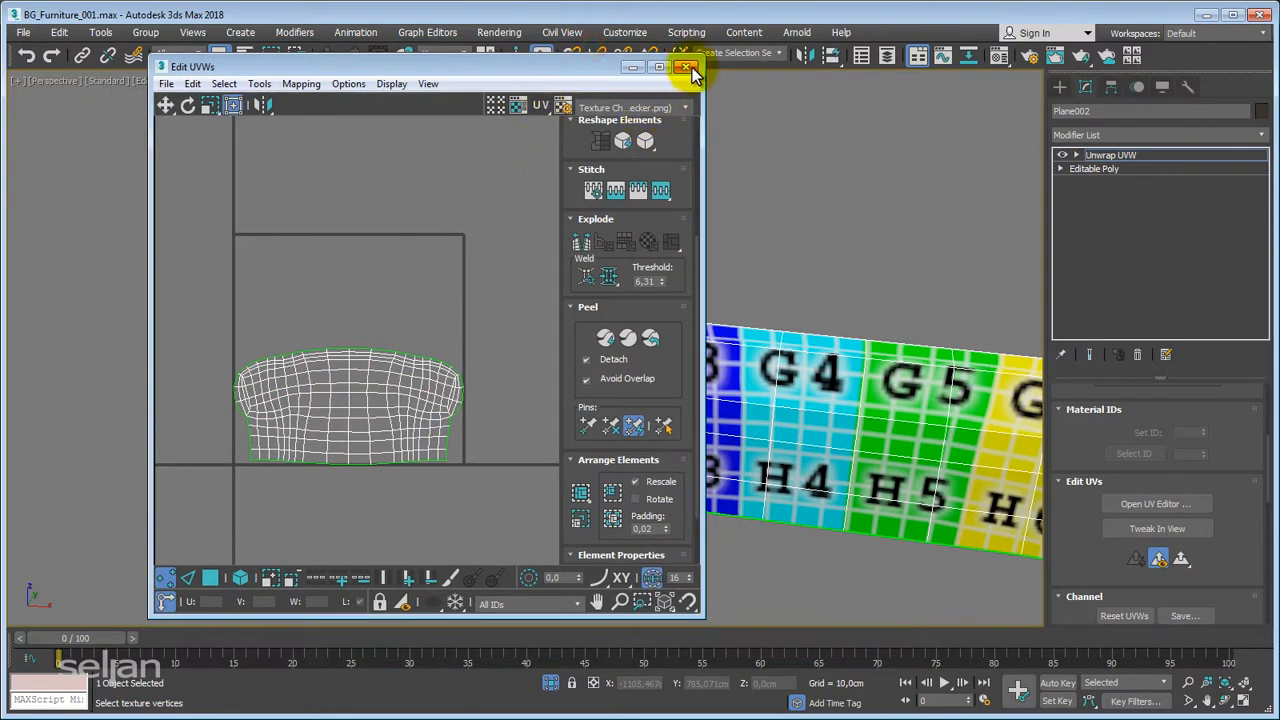
{"action": "left_click", "coordinate": [693, 66]}
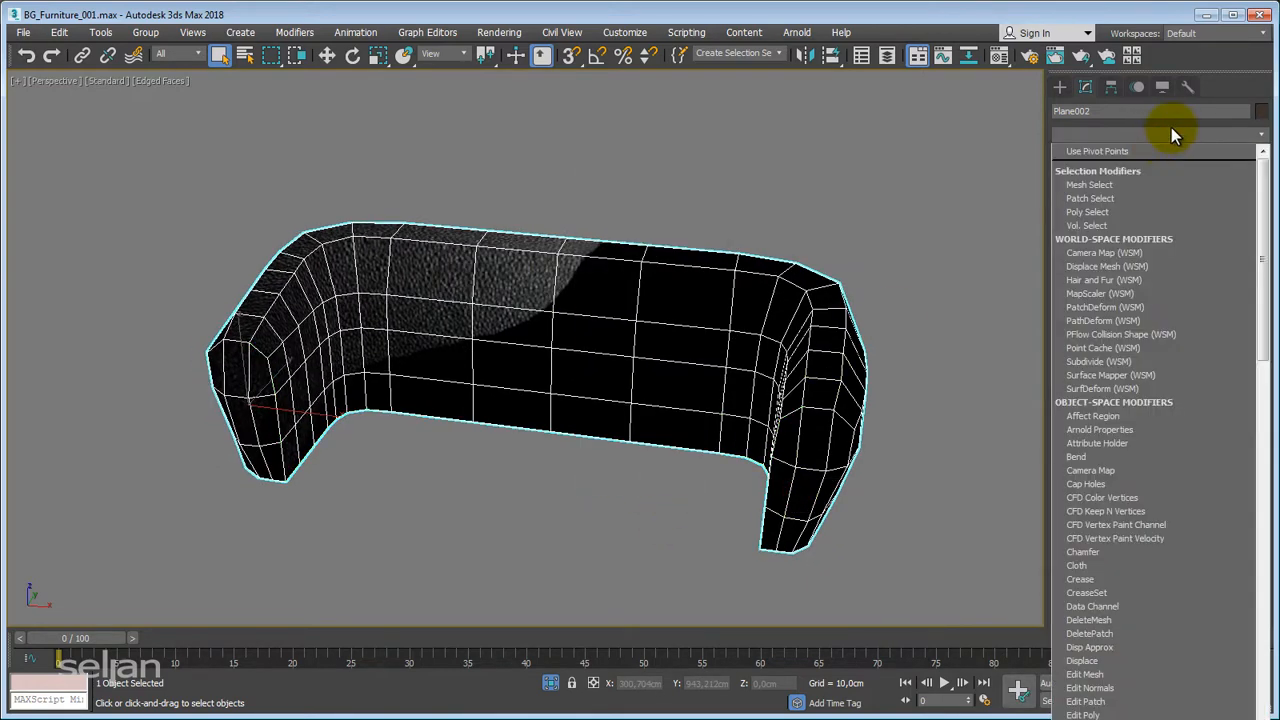
- Collapse the backrest to Editable Poly and enable NURMS subdivision with 2 display iterations
{"action": "left_click", "coordinate": [1160, 135]}
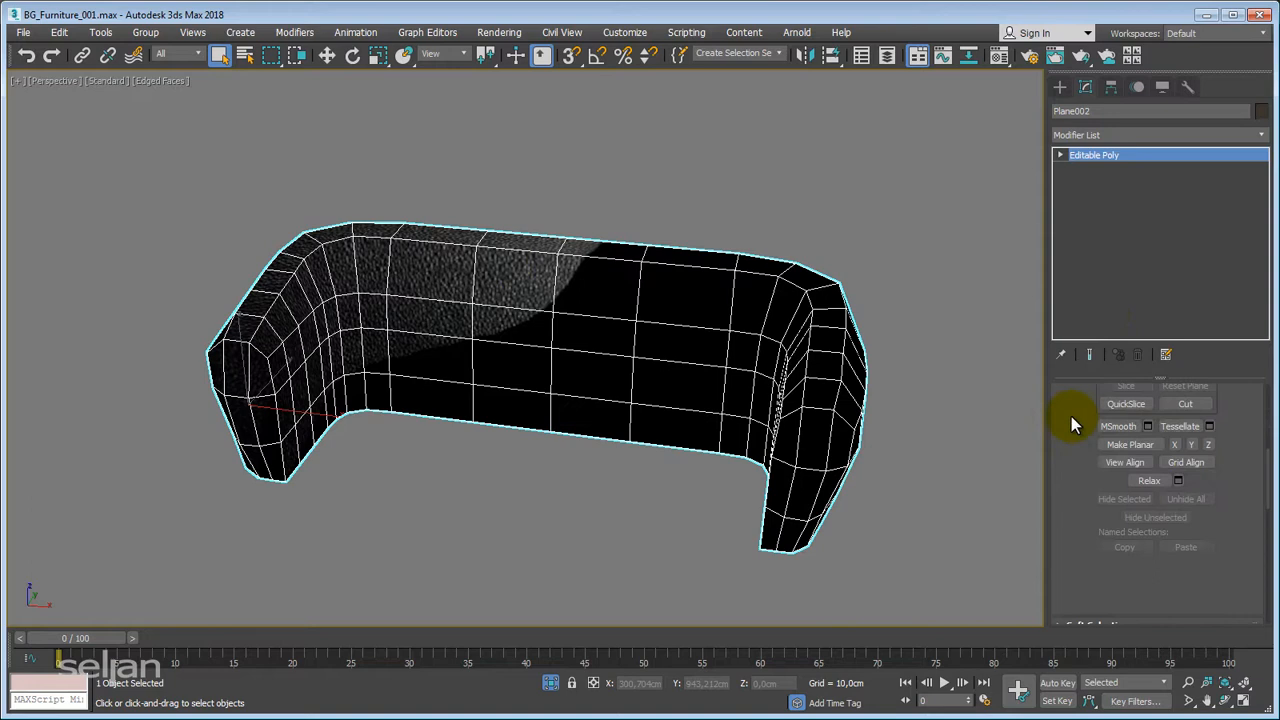
{"action": "left_click", "coordinate": [1107, 420]}
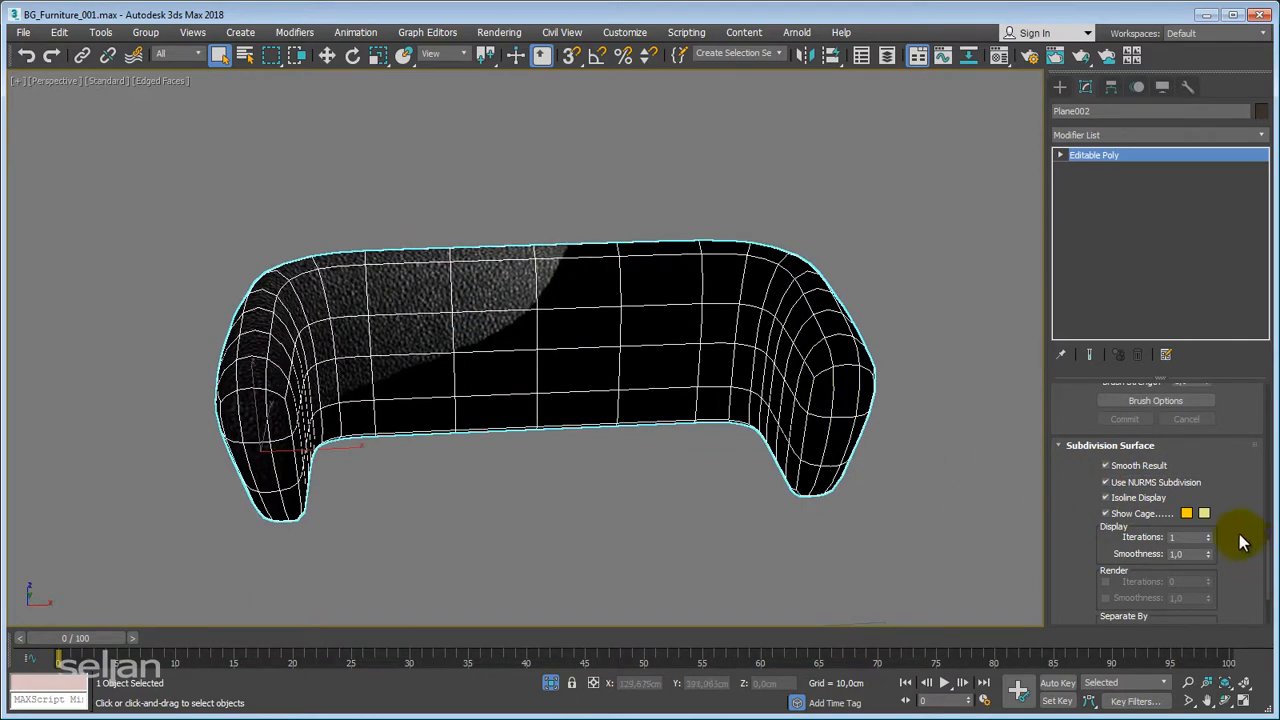
{"action": "left_click", "coordinate": [1208, 533]}
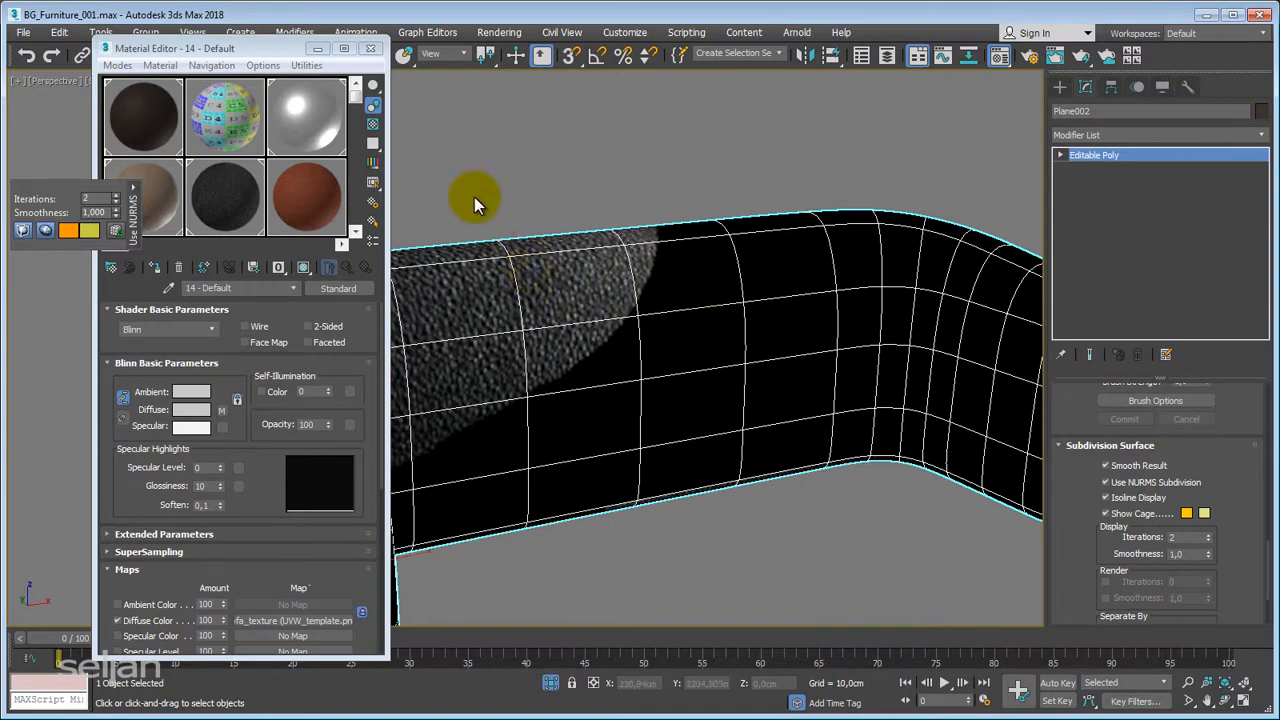
- Reset the Wood_table slot in the editor only and turn it into a Physical Material
{"action": "left_click", "coordinate": [142, 116]}
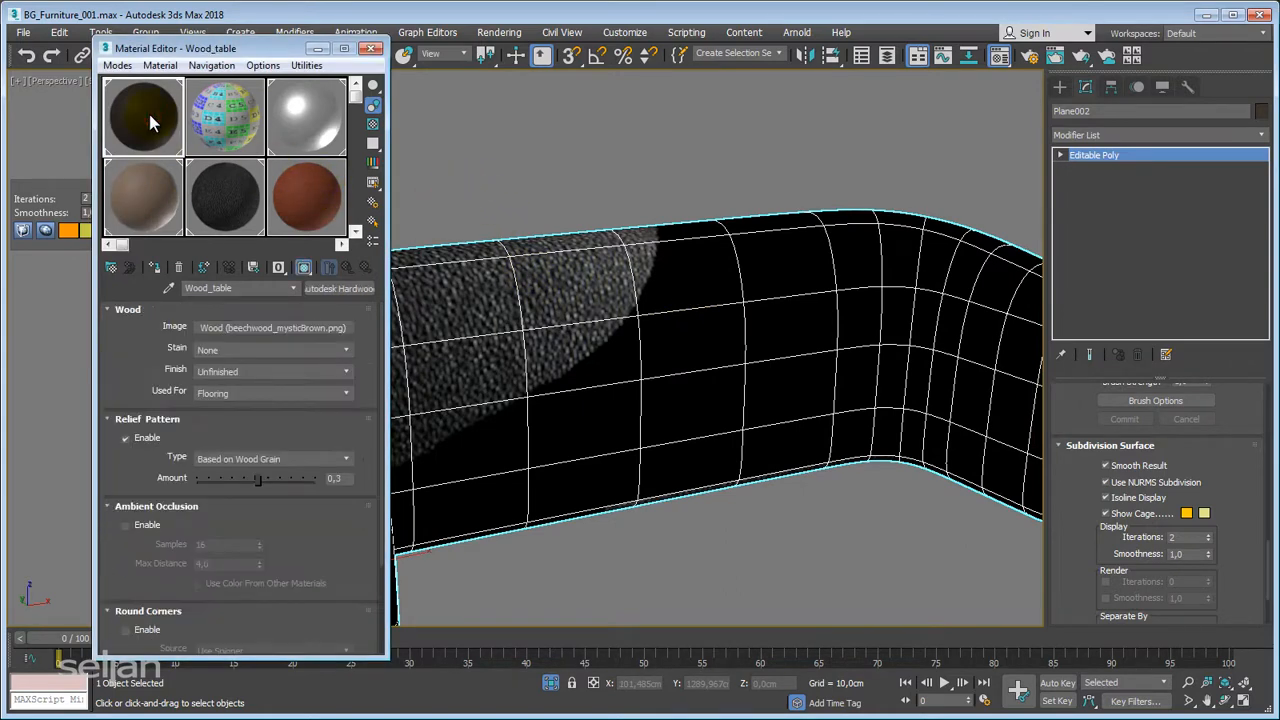
{"action": "left_click", "coordinate": [153, 267]}
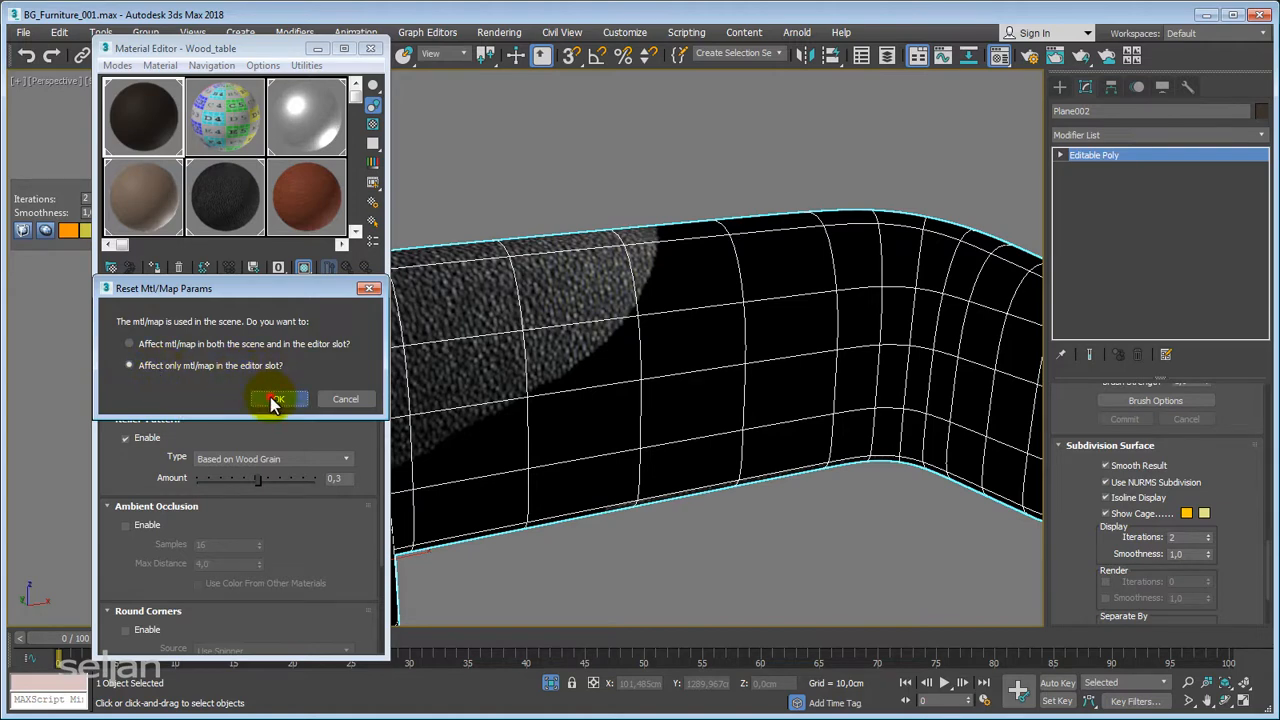
{"action": "left_click", "coordinate": [277, 398]}
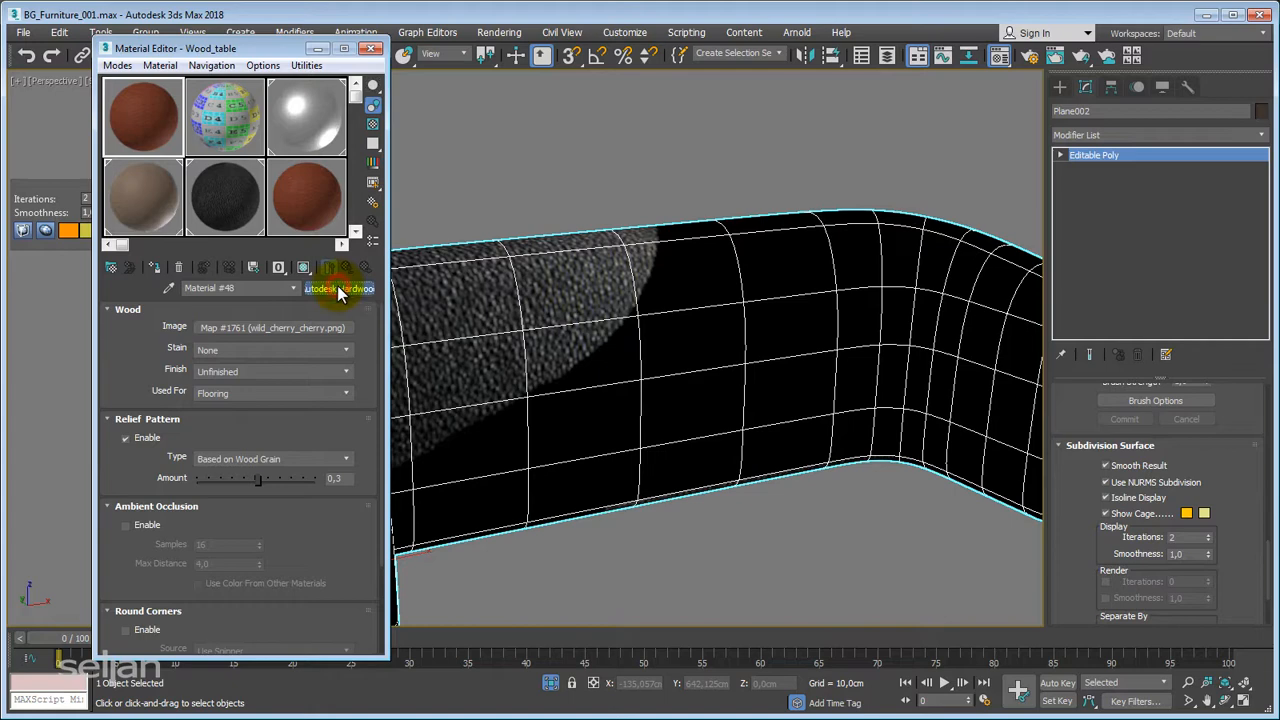
{"action": "left_click", "coordinate": [338, 288]}
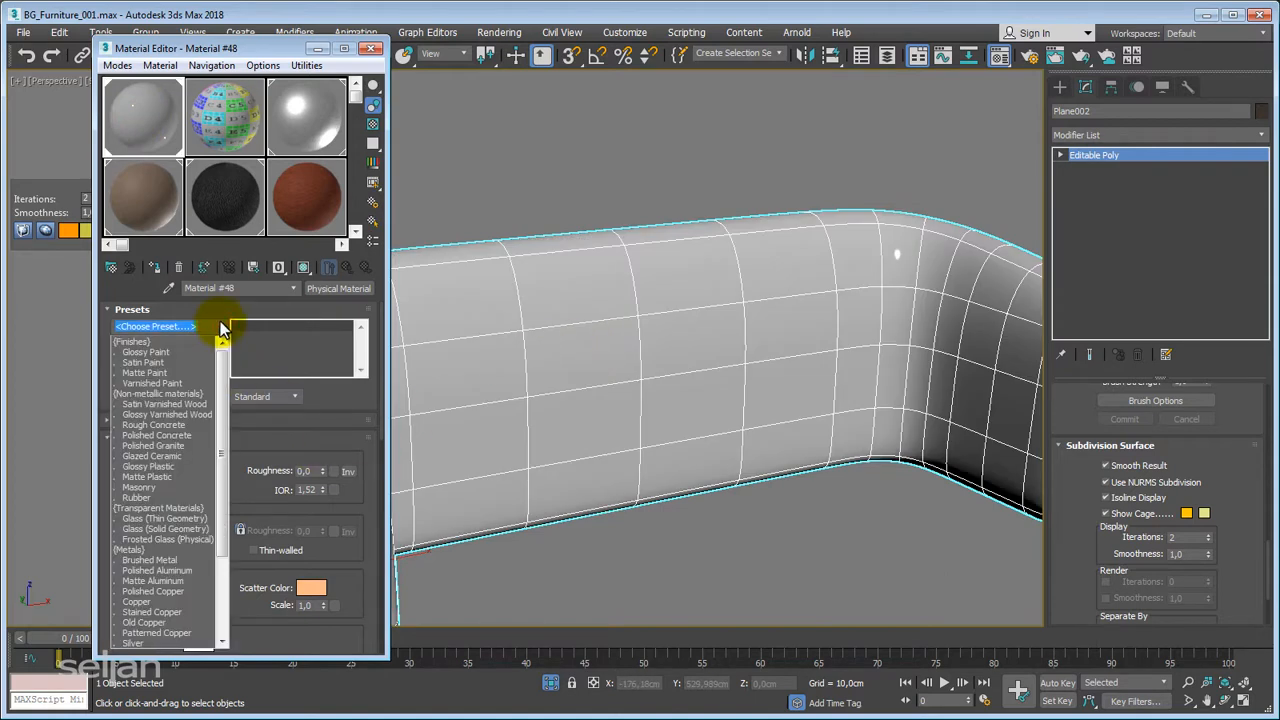
{"action": "left_click", "coordinate": [144, 373]}
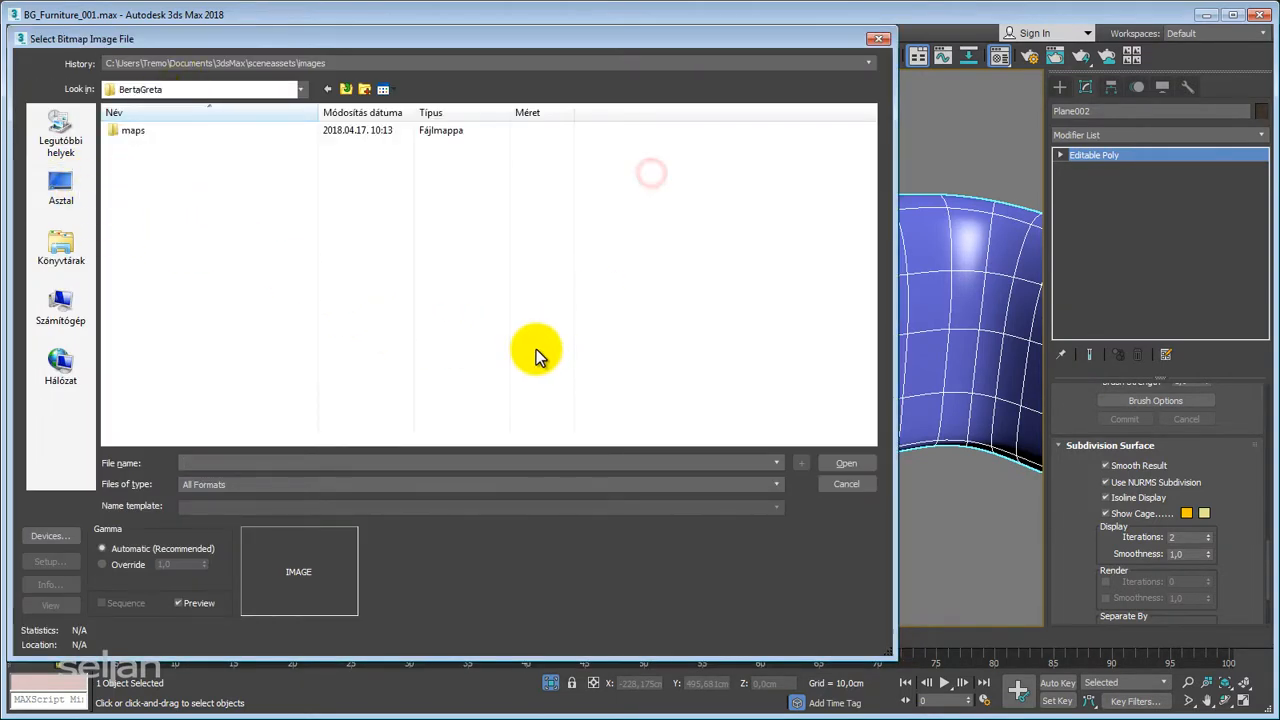
- Load BrownLeather.png from the maps folder as the base colour map
{"action": "double_click", "coordinate": [132, 130]}
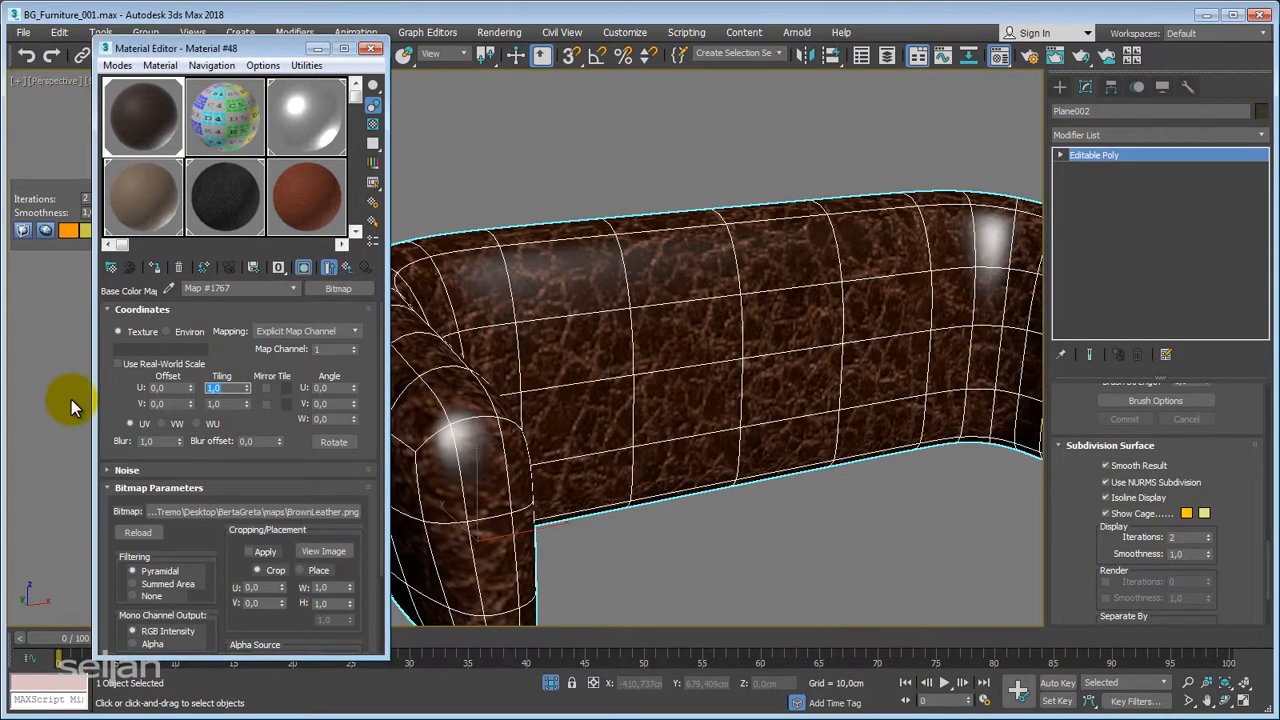
- Set the leather map's U and V tiling to 10, inspect the backrest, and close the Material Editor
{"action": "type", "text": "10"}
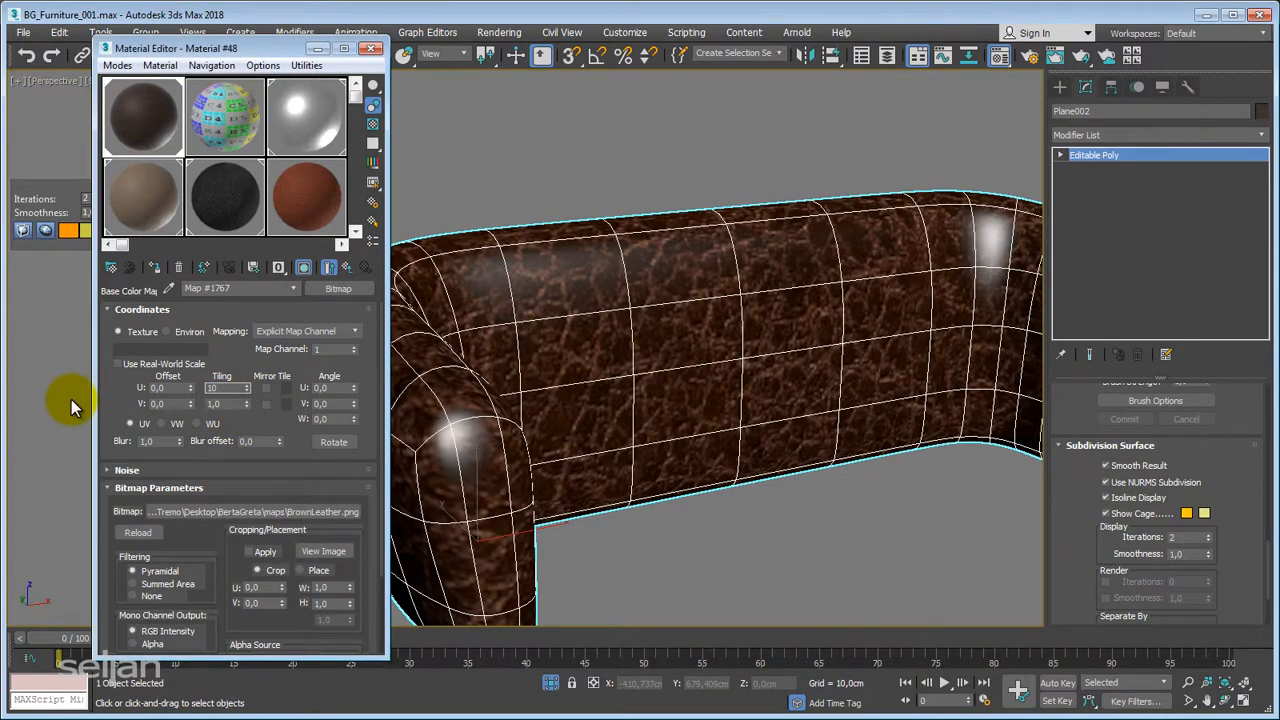
{"action": "type", "text": "10.0"}
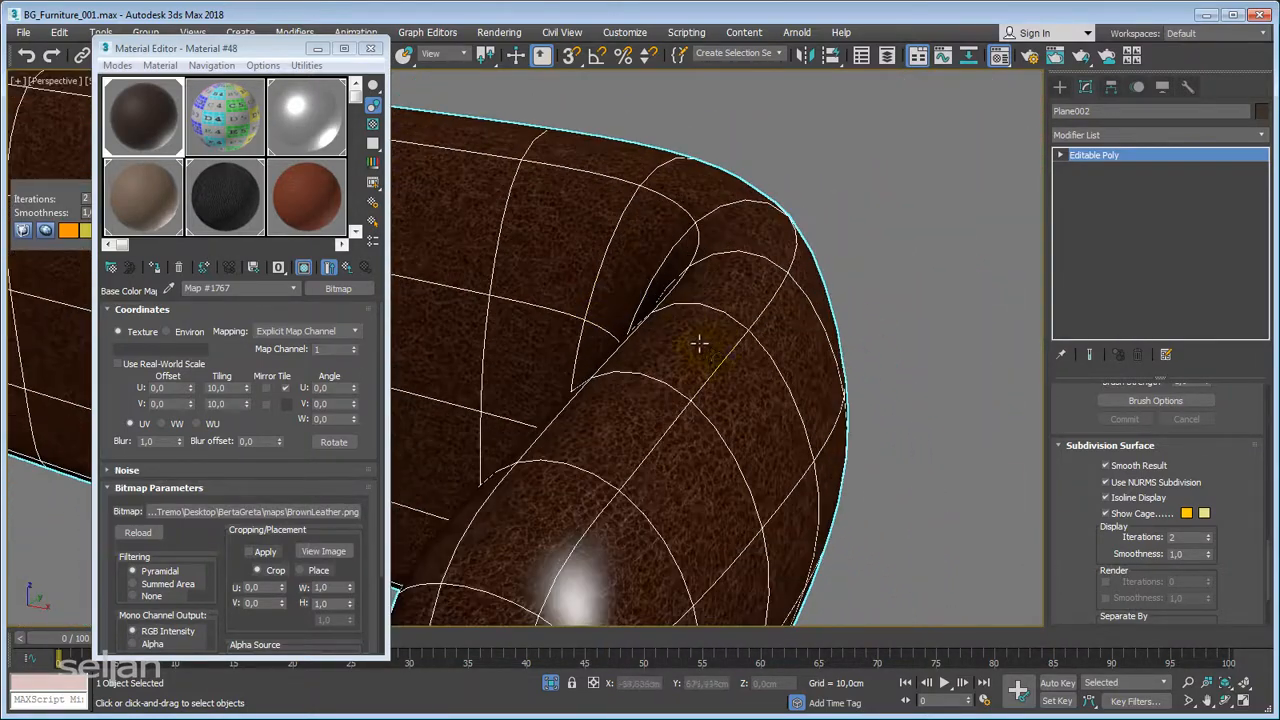
{"action": "left_click_drag", "start_coordinate": [700, 350], "coordinate": [825, 375]}
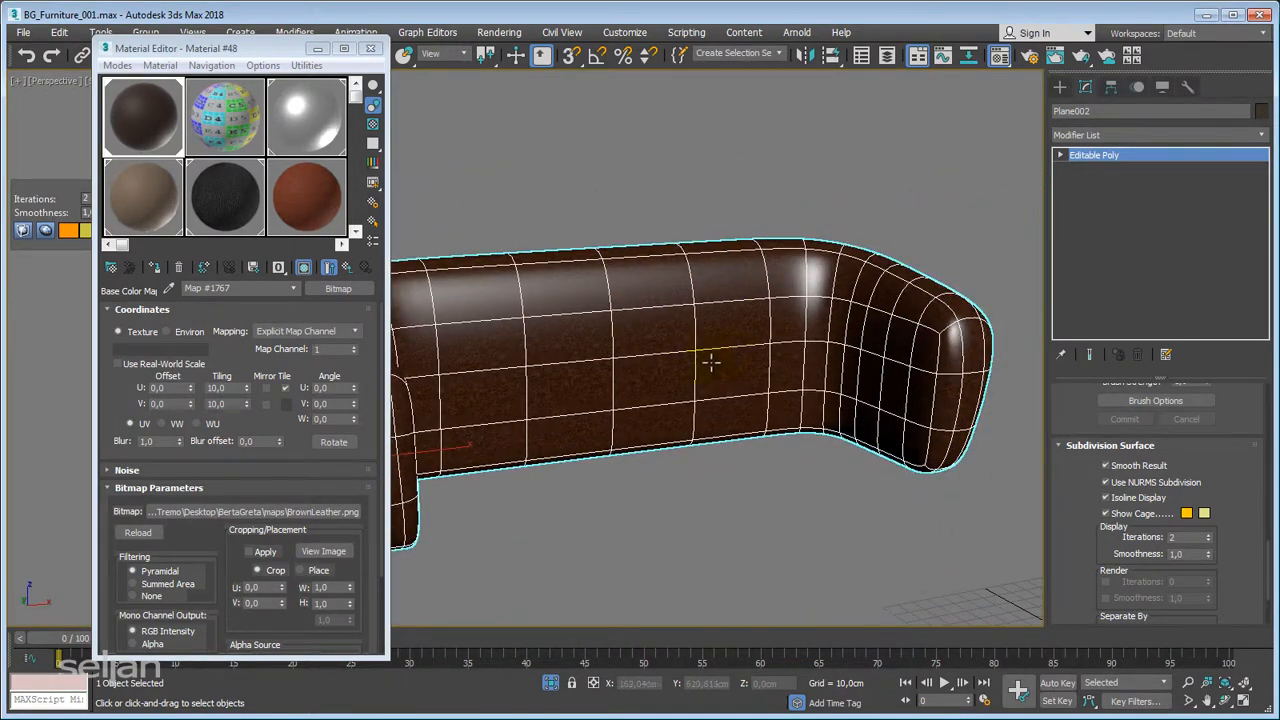
{"action": "left_click", "coordinate": [371, 48]}
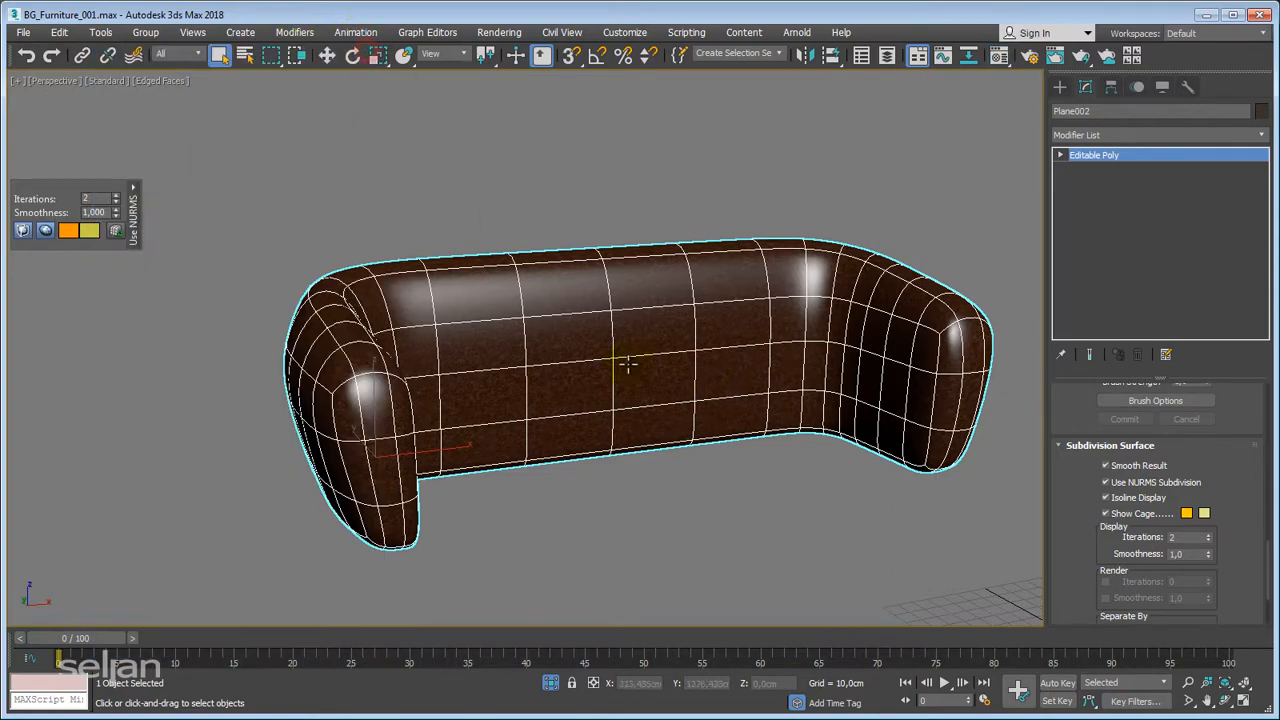